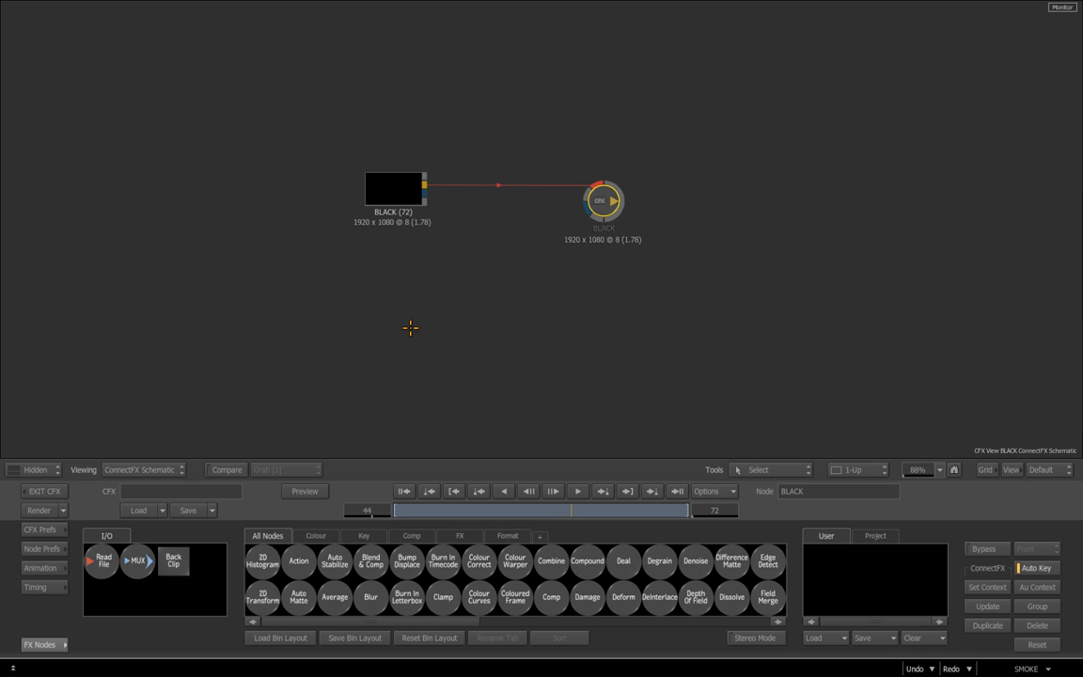
mouse_move(456, 248)
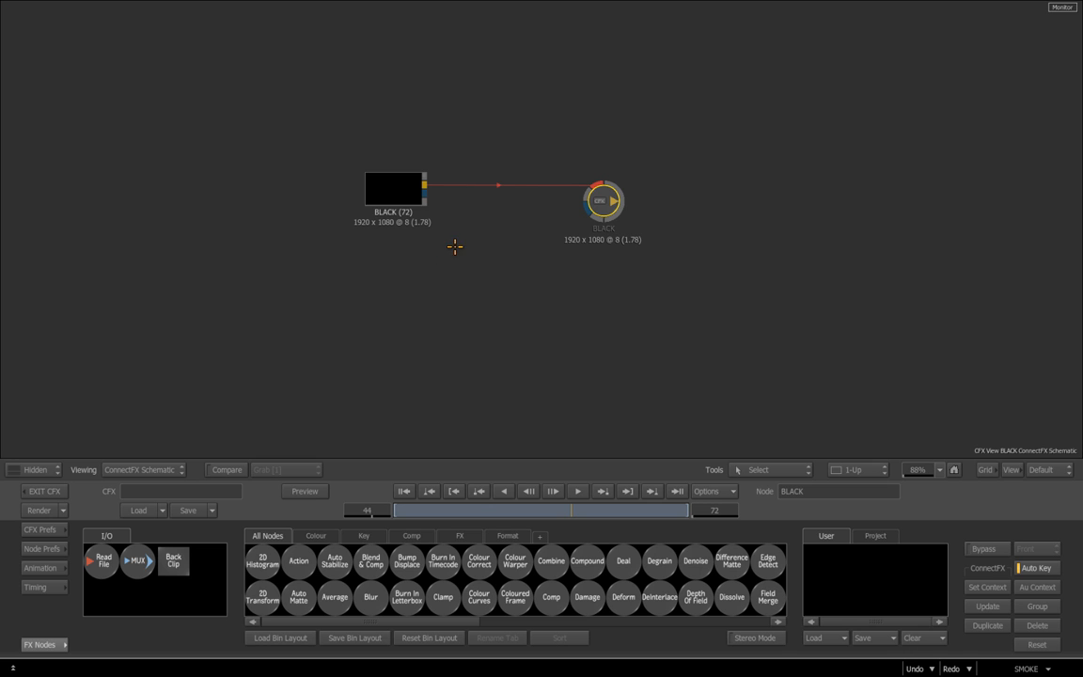
mouse_move(572, 324)
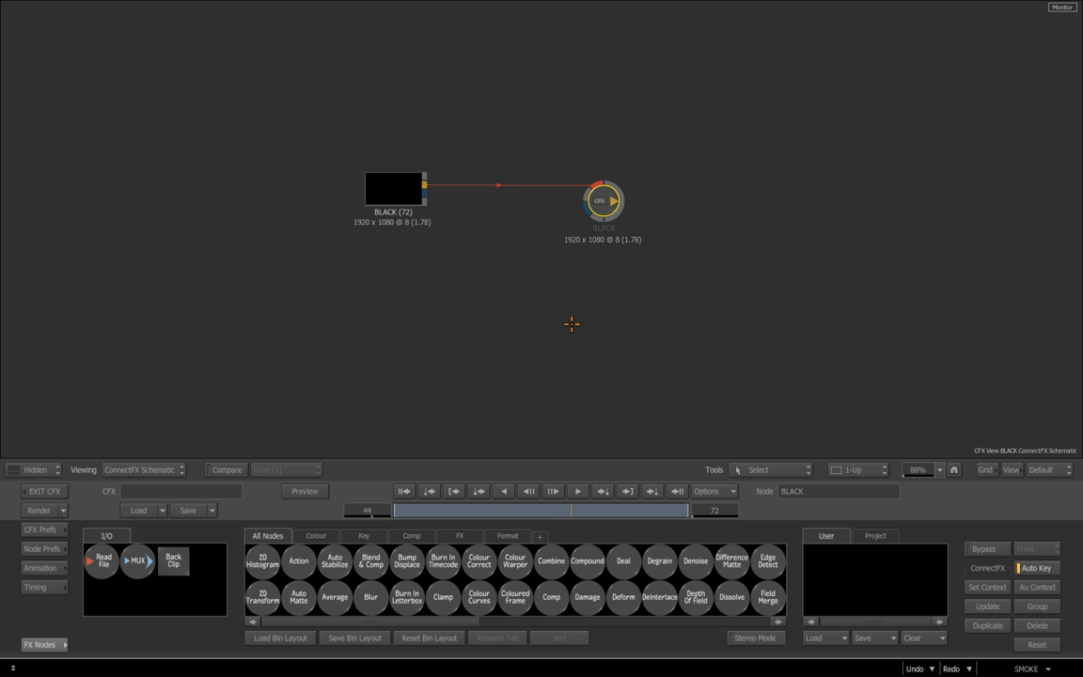
mouse_move(508, 299)
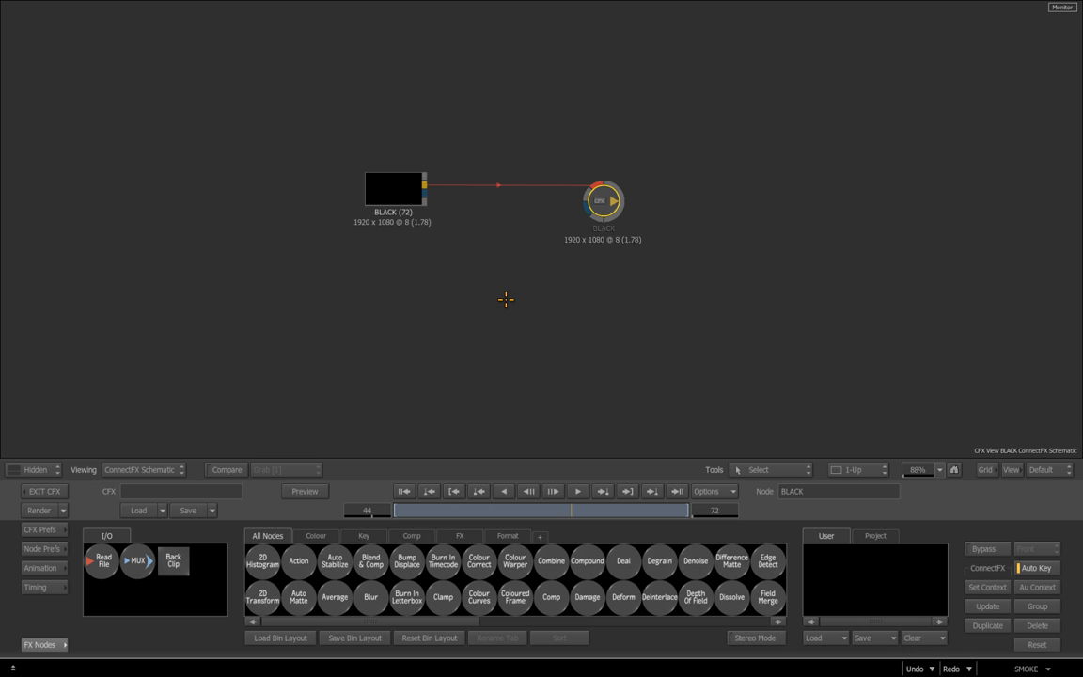
mouse_move(505, 301)
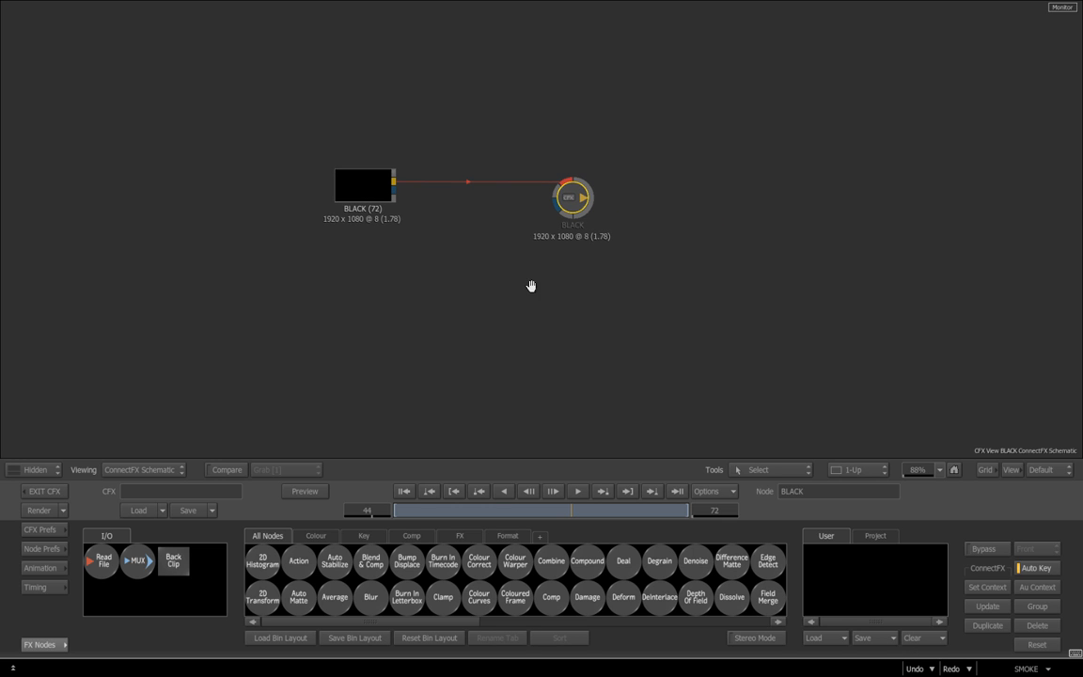
mouse_move(534, 440)
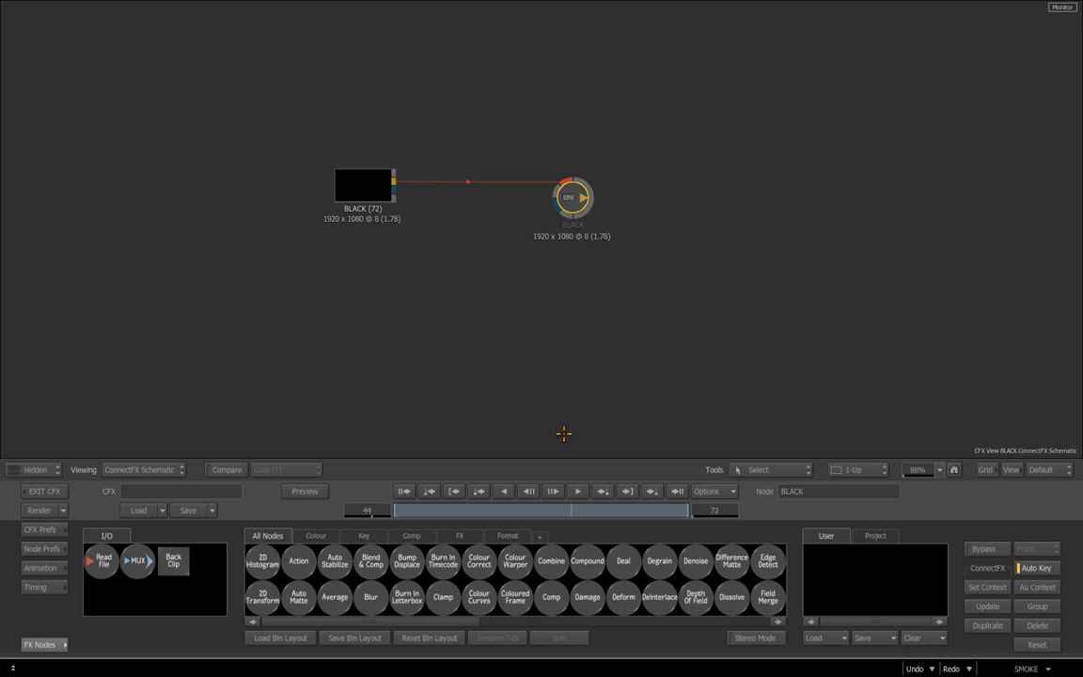
mouse_move(564, 444)
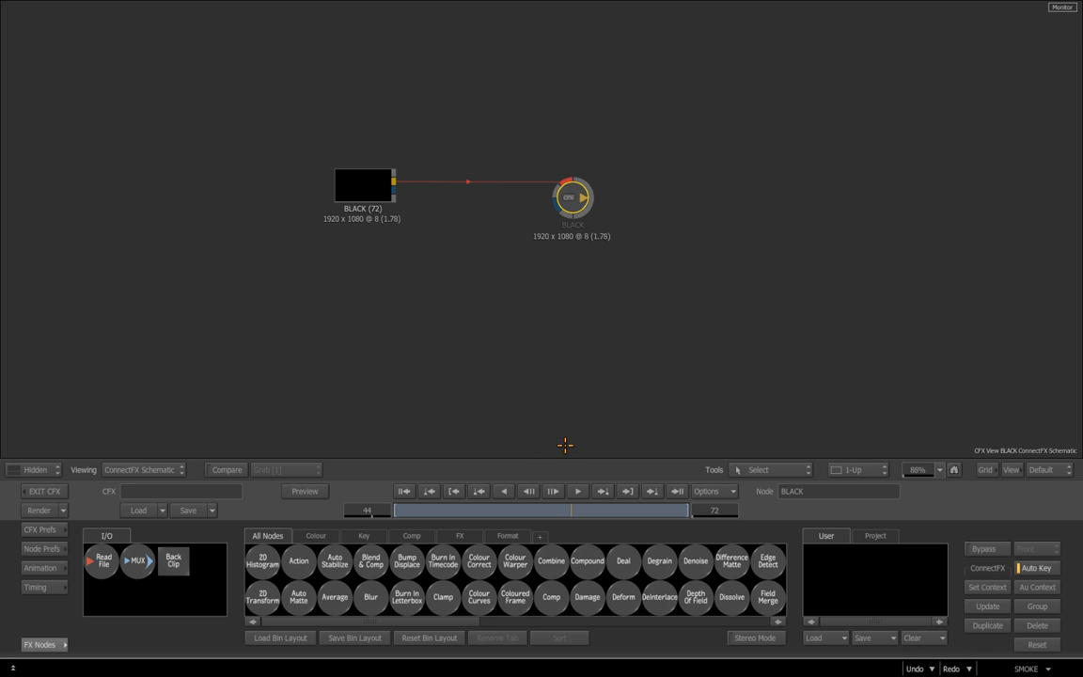
mouse_move(564, 443)
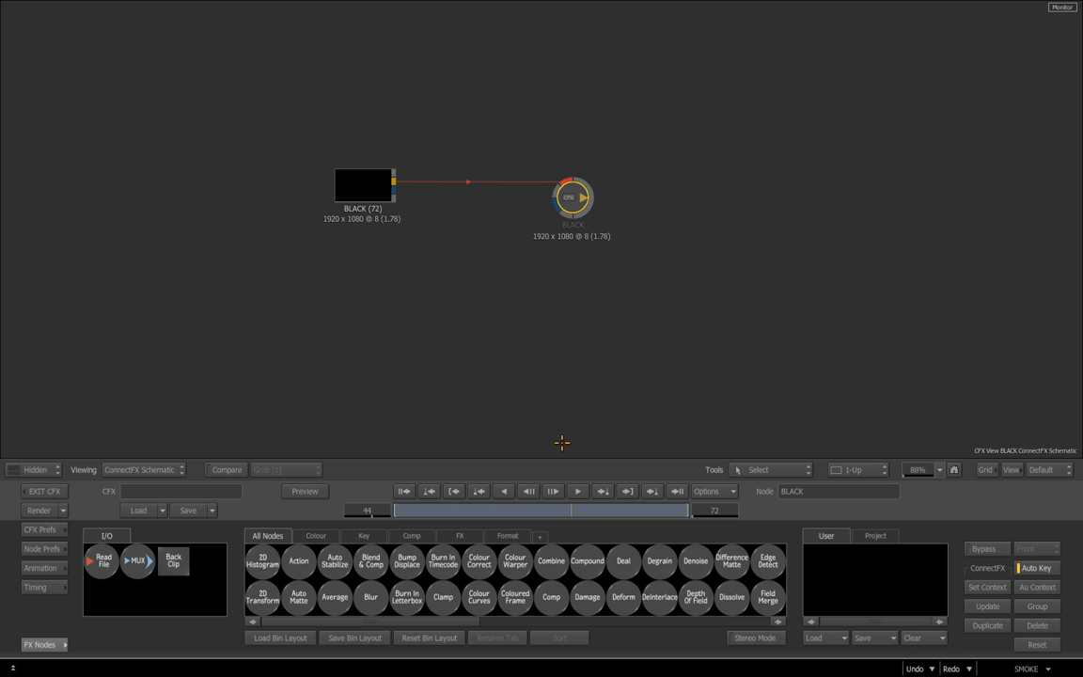
mouse_move(561, 442)
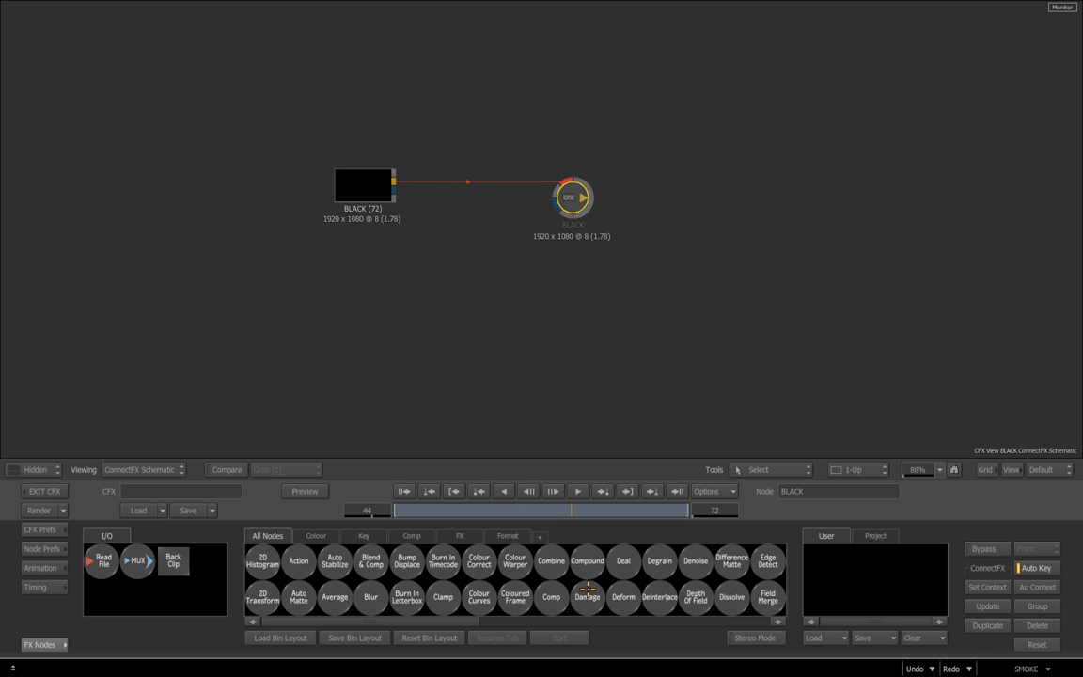
mouse_move(501, 576)
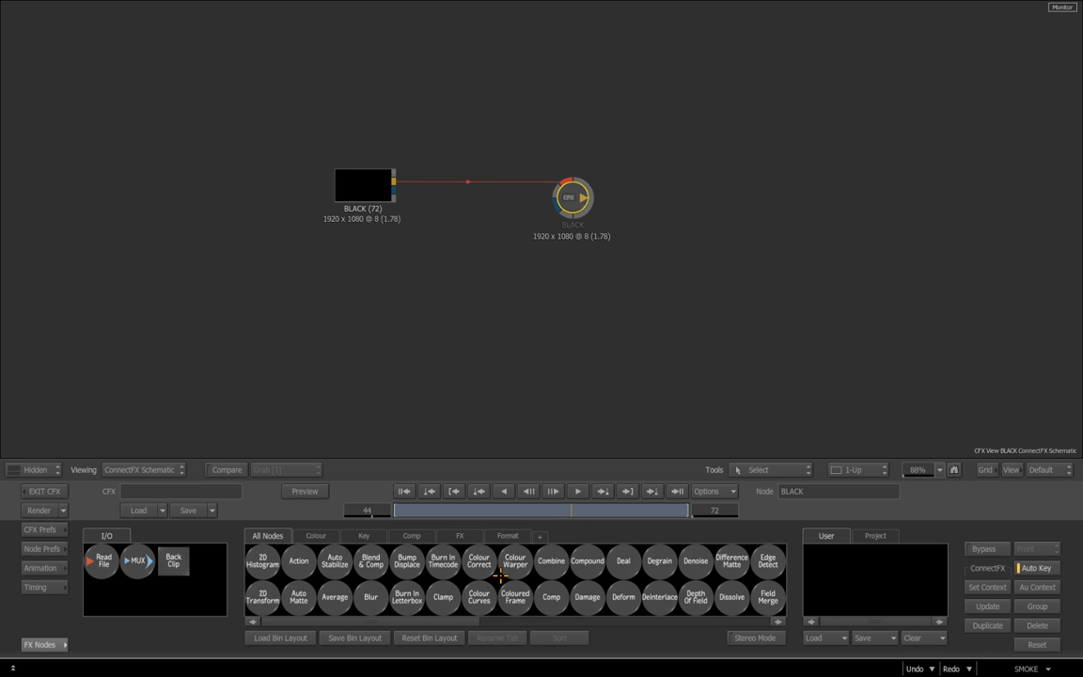
- Add a Colour Noise source feeding a GMask and draw a small mask spot
left_click(316, 534)
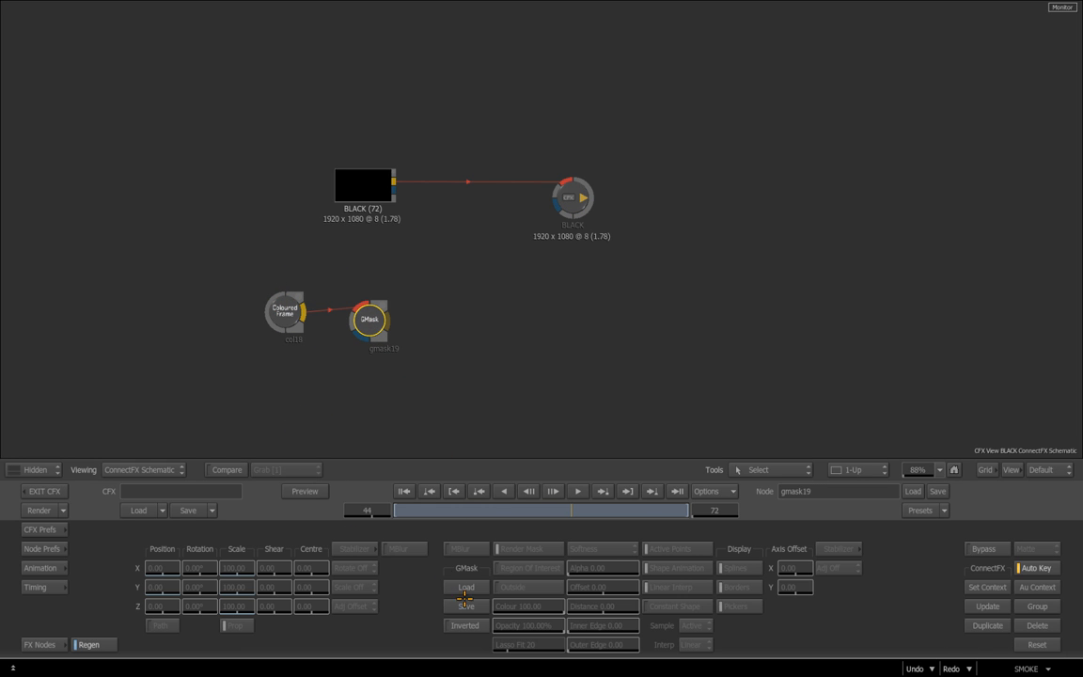
left_click(466, 586)
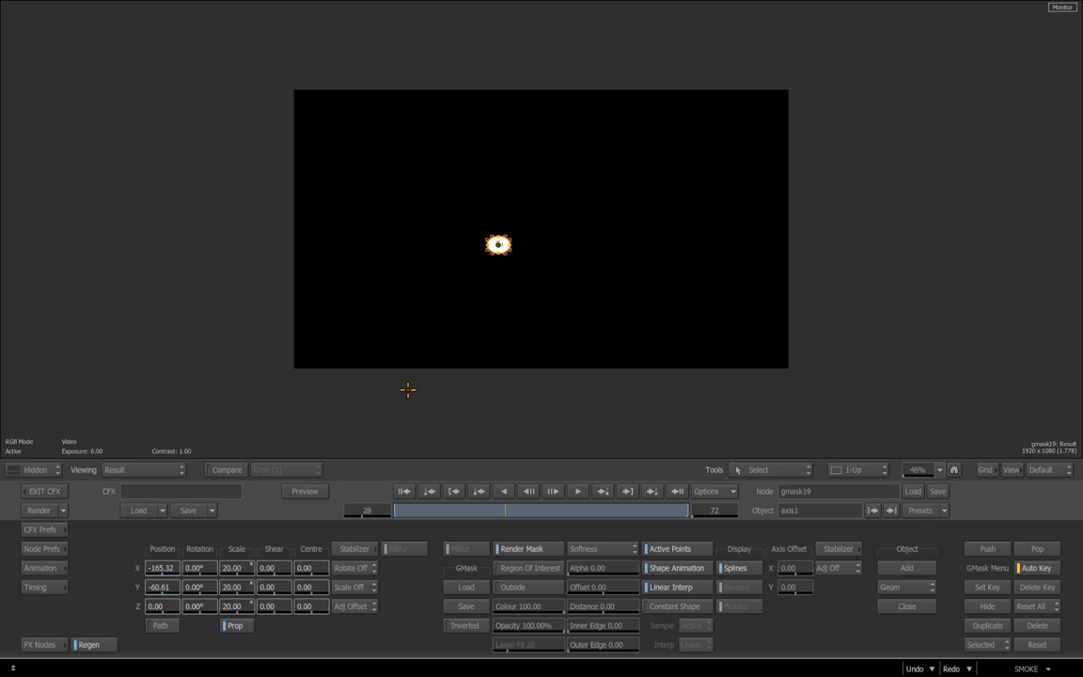
mouse_move(406, 298)
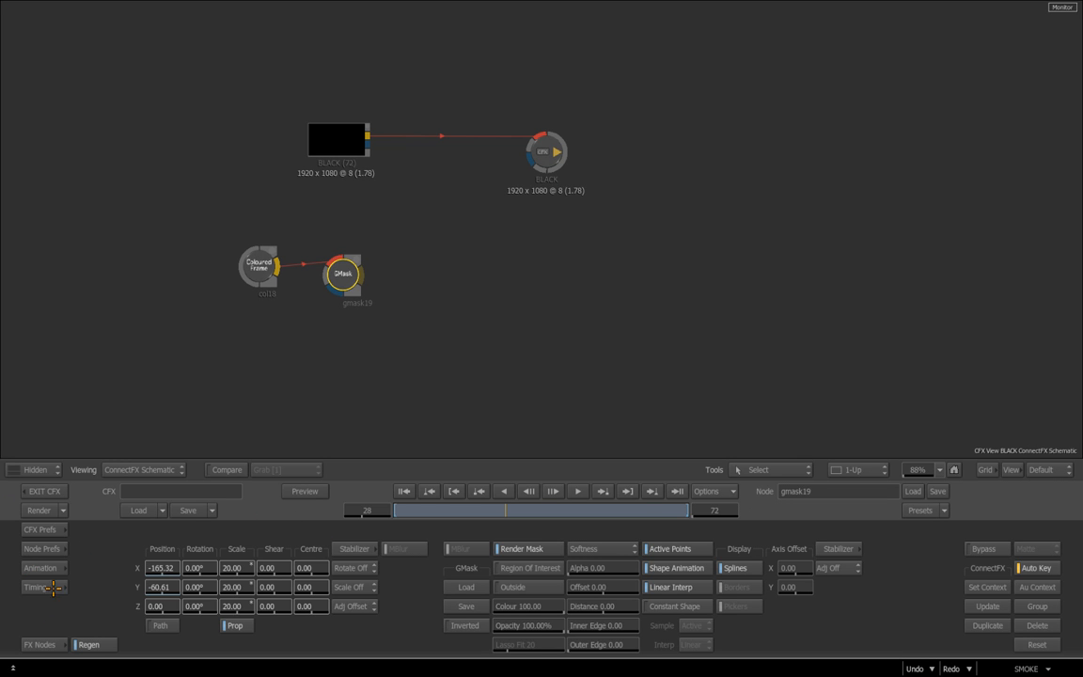
- Add a Recursive Ops node with Max/Lighten blending, colour correction and 3D transform off
left_click(39, 643)
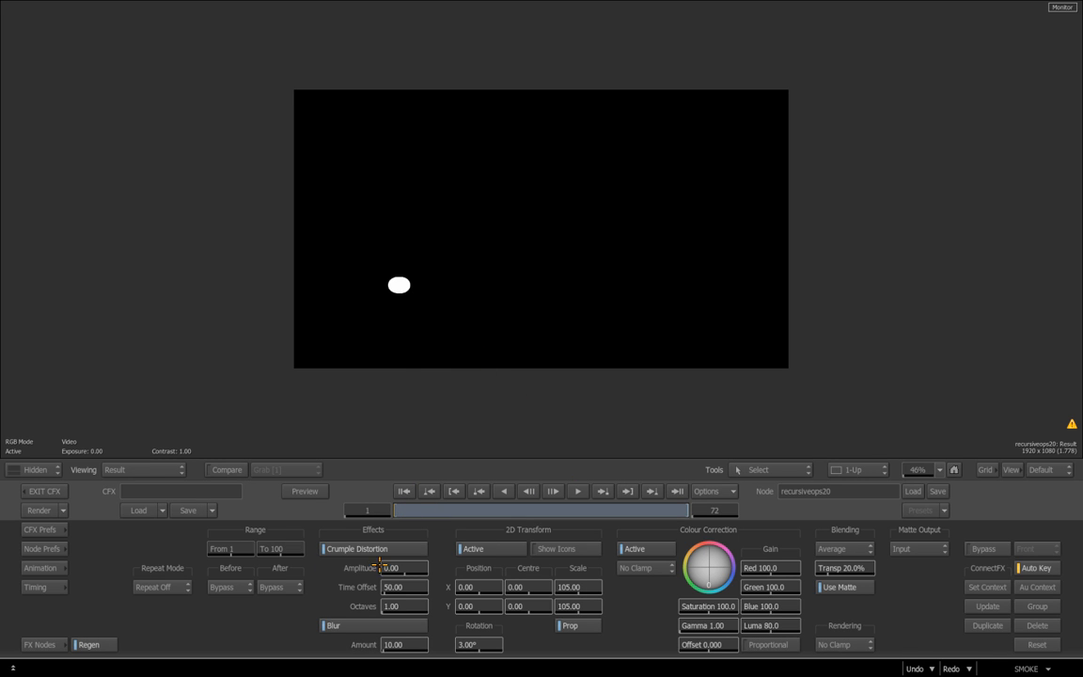
left_click(636, 549)
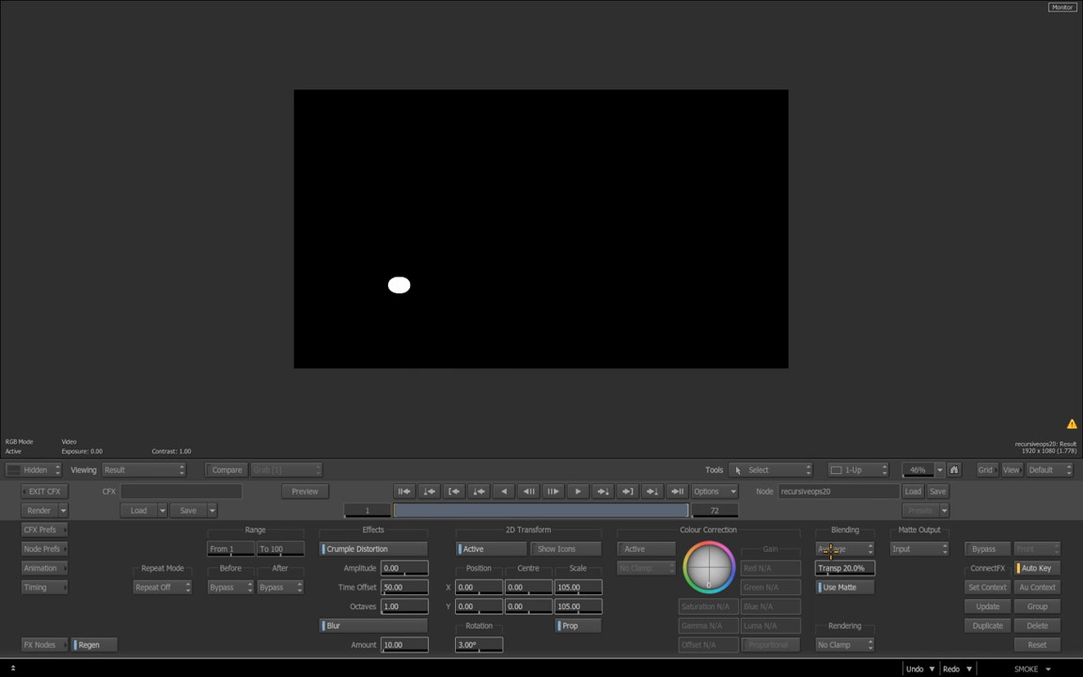
left_click(844, 550)
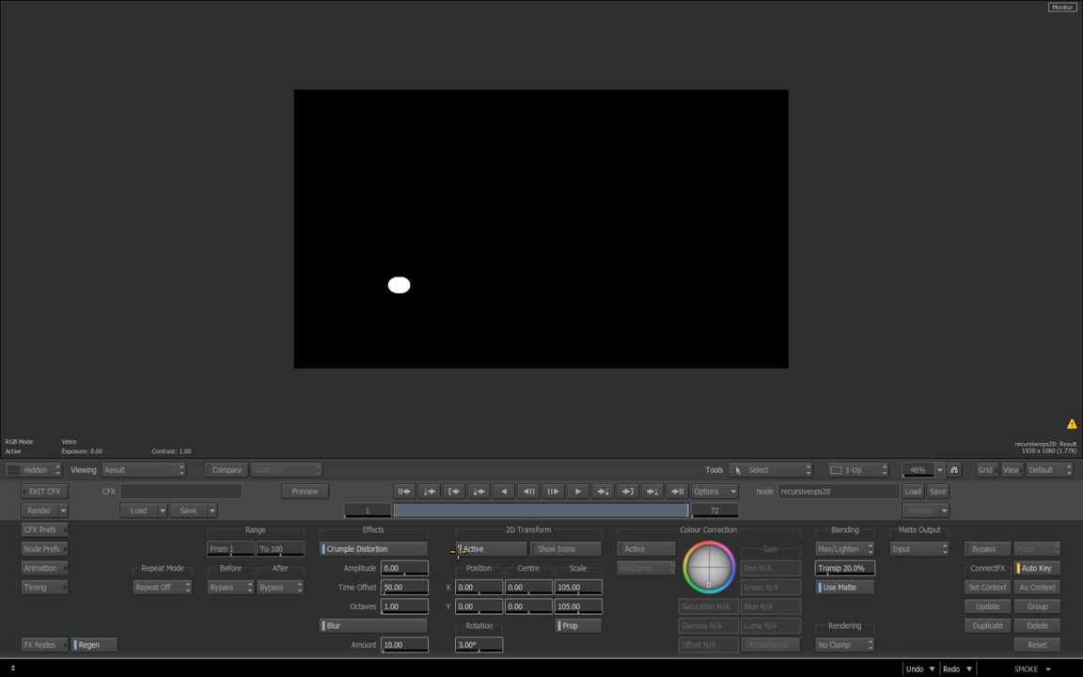
left_click(459, 549)
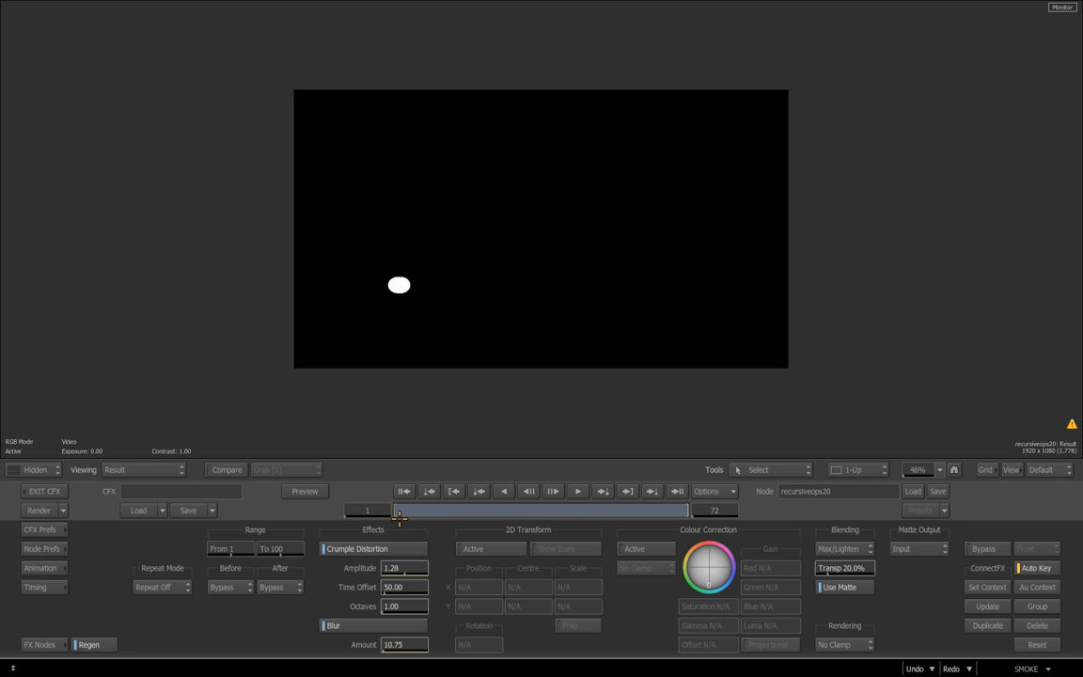
mouse_move(525, 542)
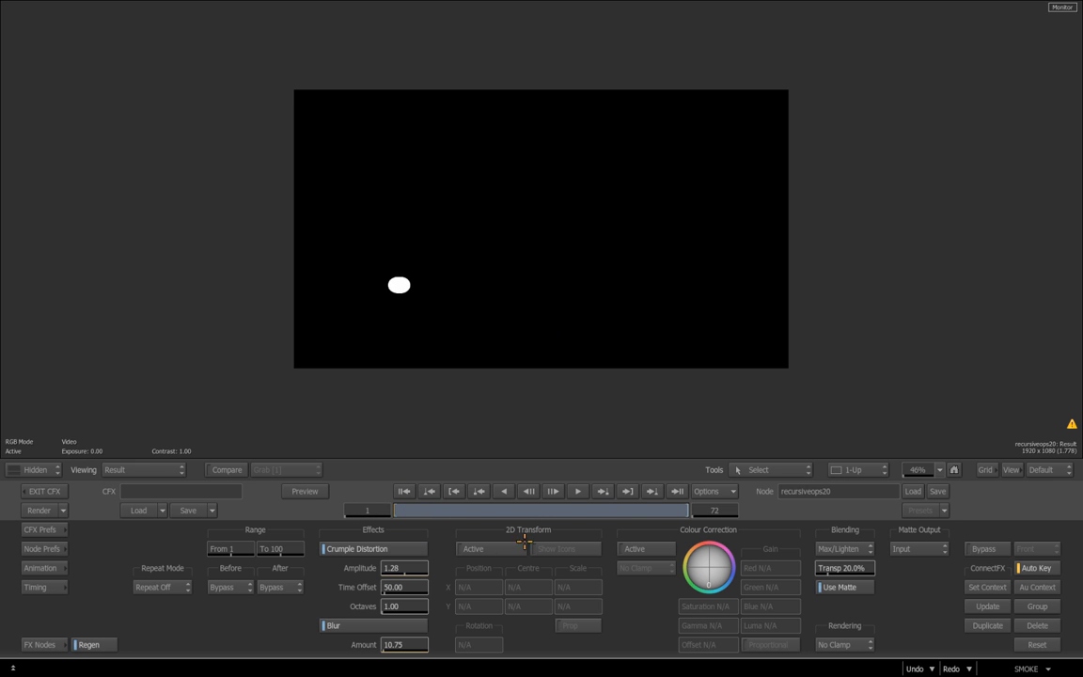
- Re-enable the recursive 3D transform with scale 103.70 and gain 140 on all channels
left_click(459, 549)
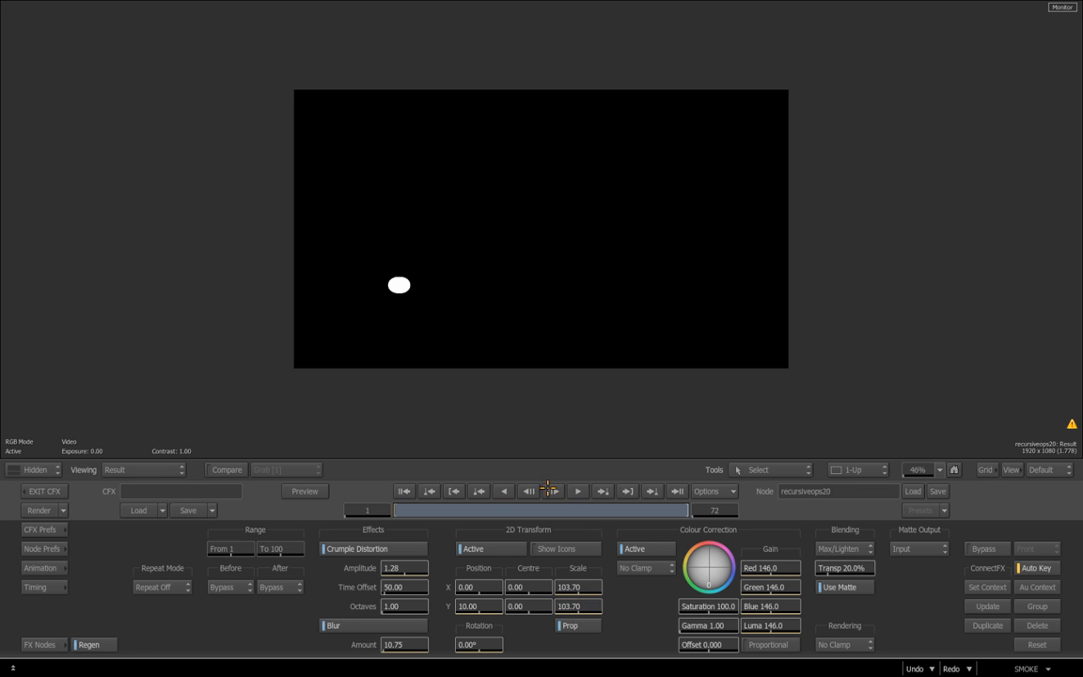
- Play the result, reset transform scale to 100 and switch the 3D transform off
left_click(576, 491)
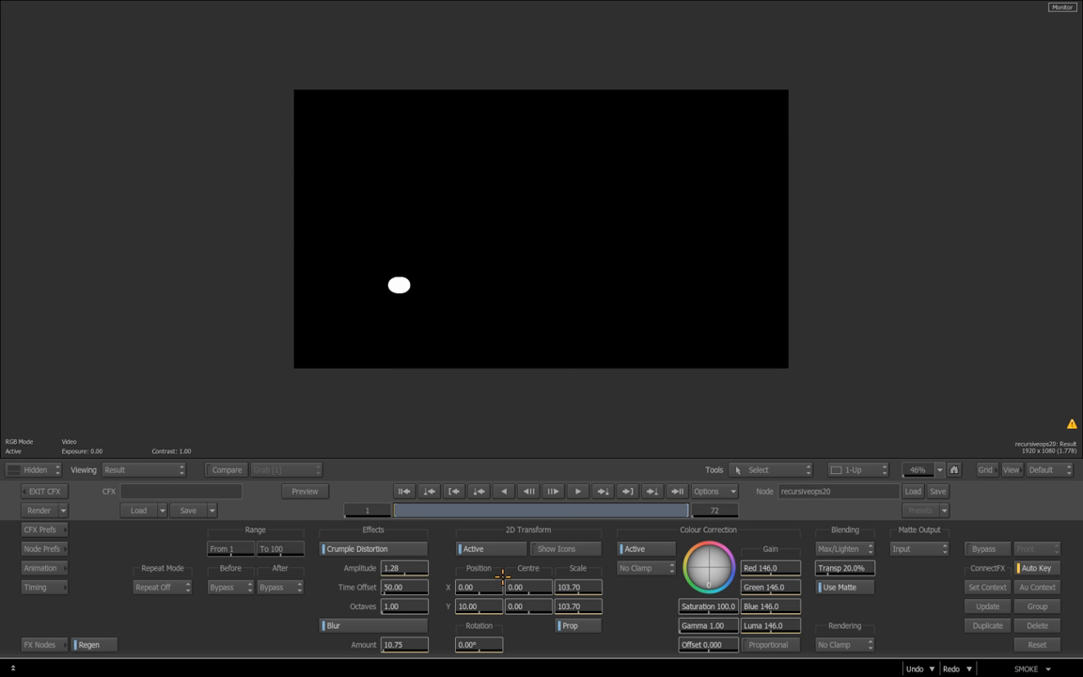
left_click(528, 587)
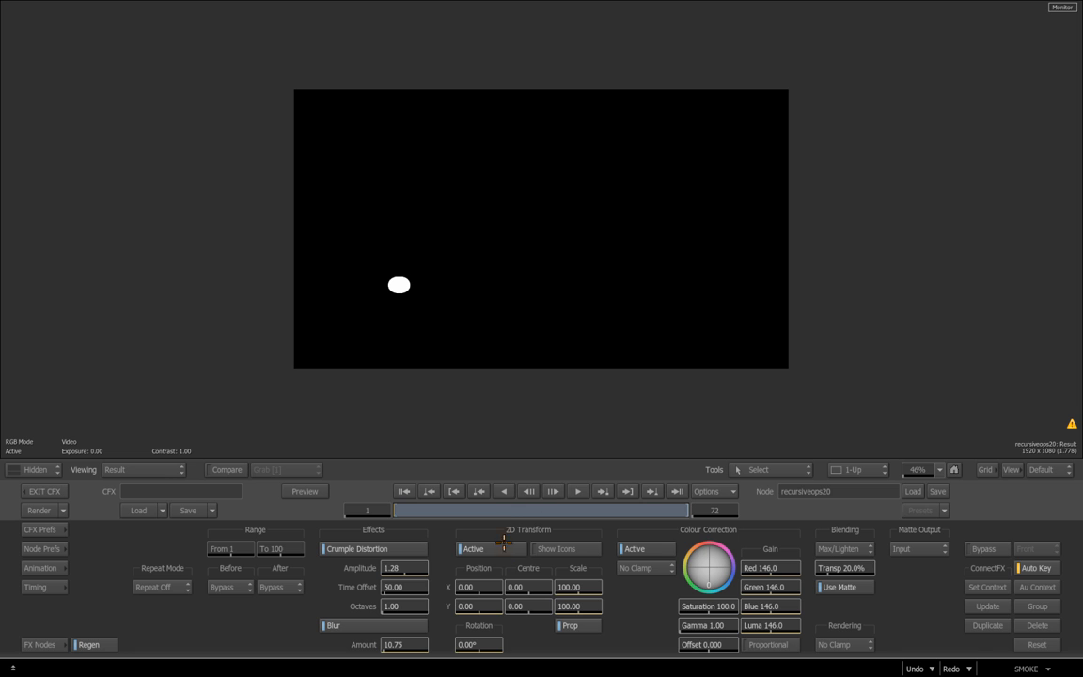
left_click(459, 549)
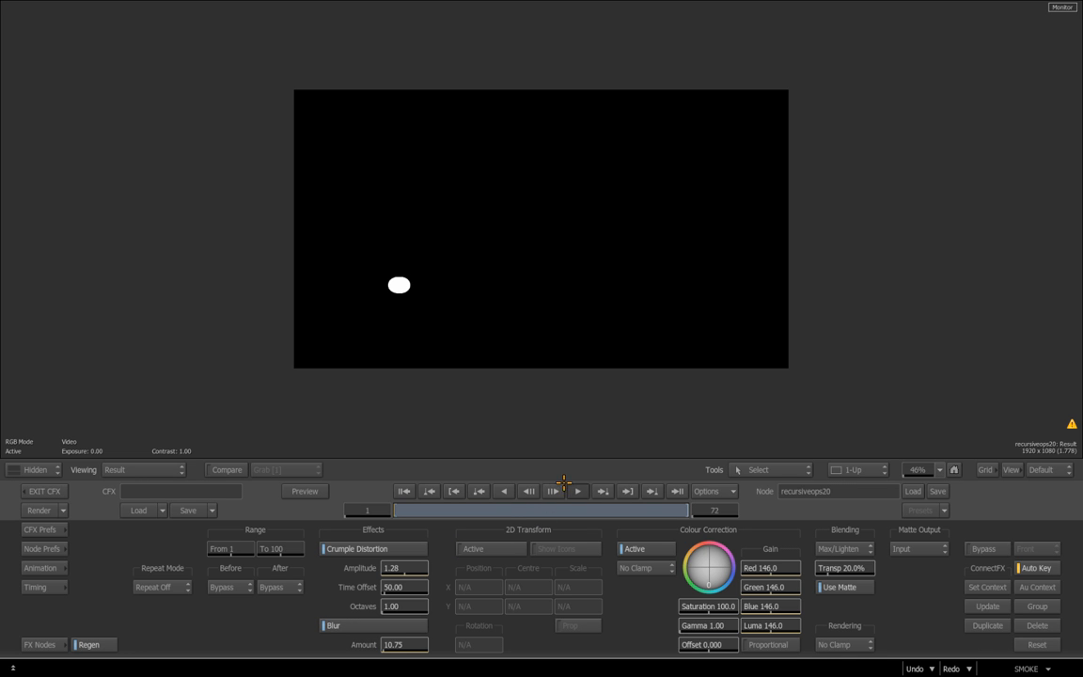
left_click(577, 491)
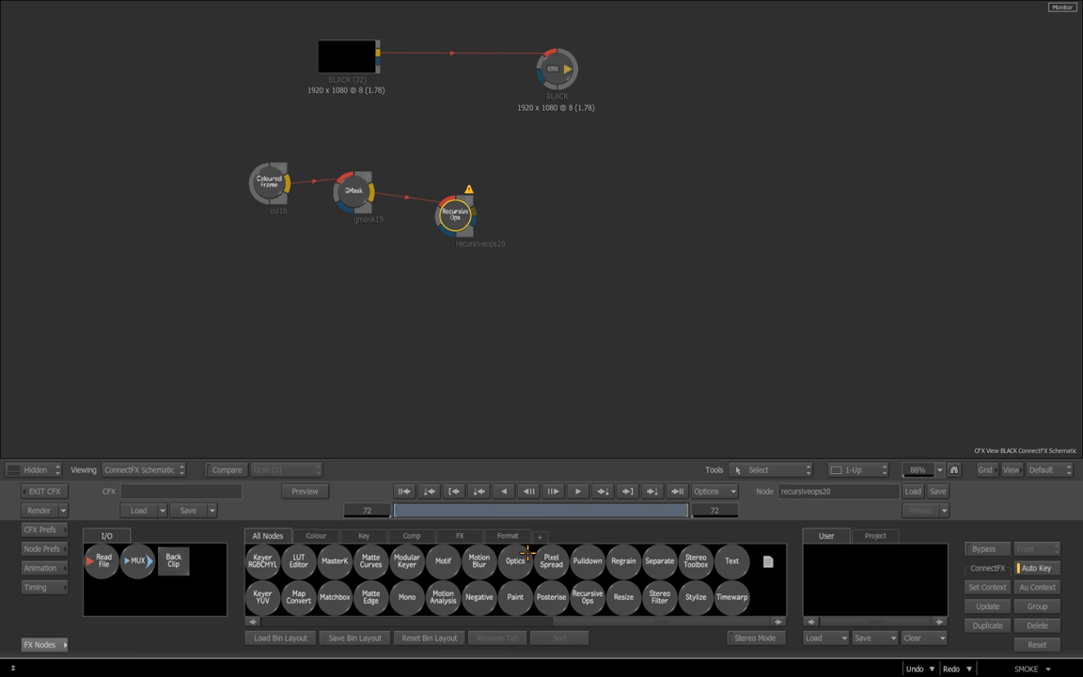
- Add a Text node reading 'smoke' and return to the node bin
left_click(731, 561)
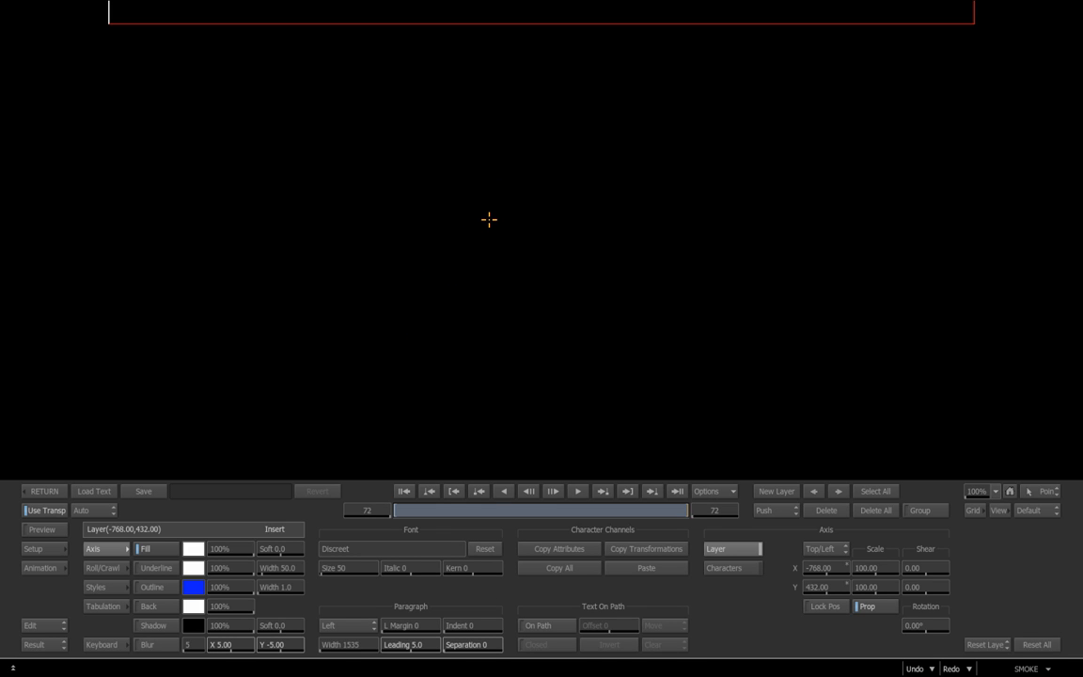
type("smoke")
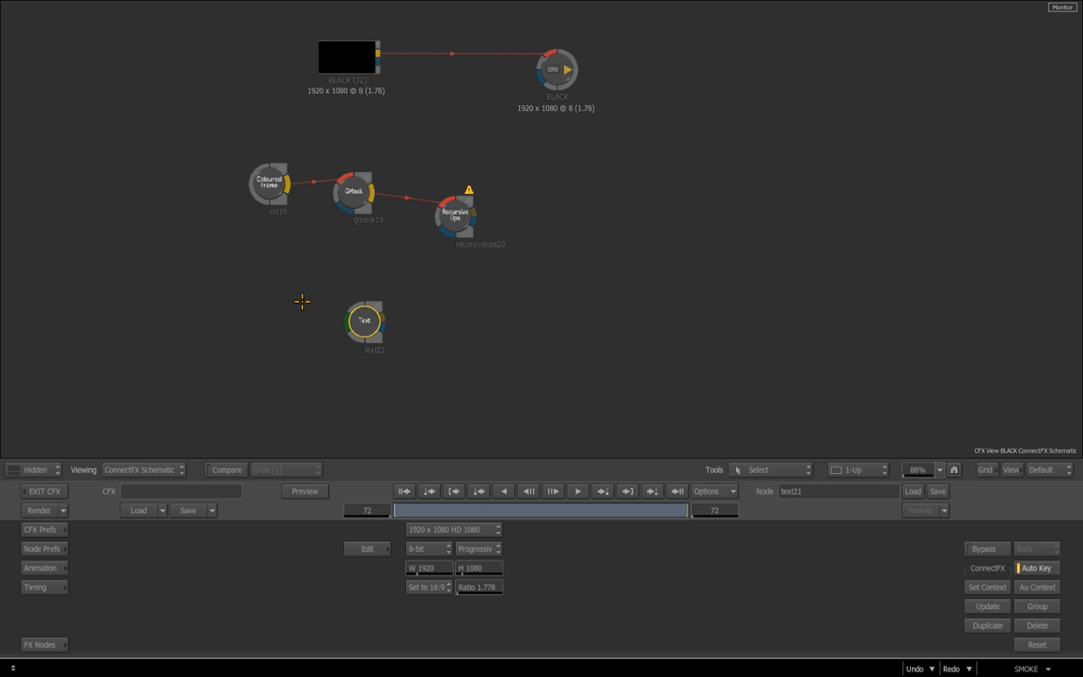
left_click(456, 211)
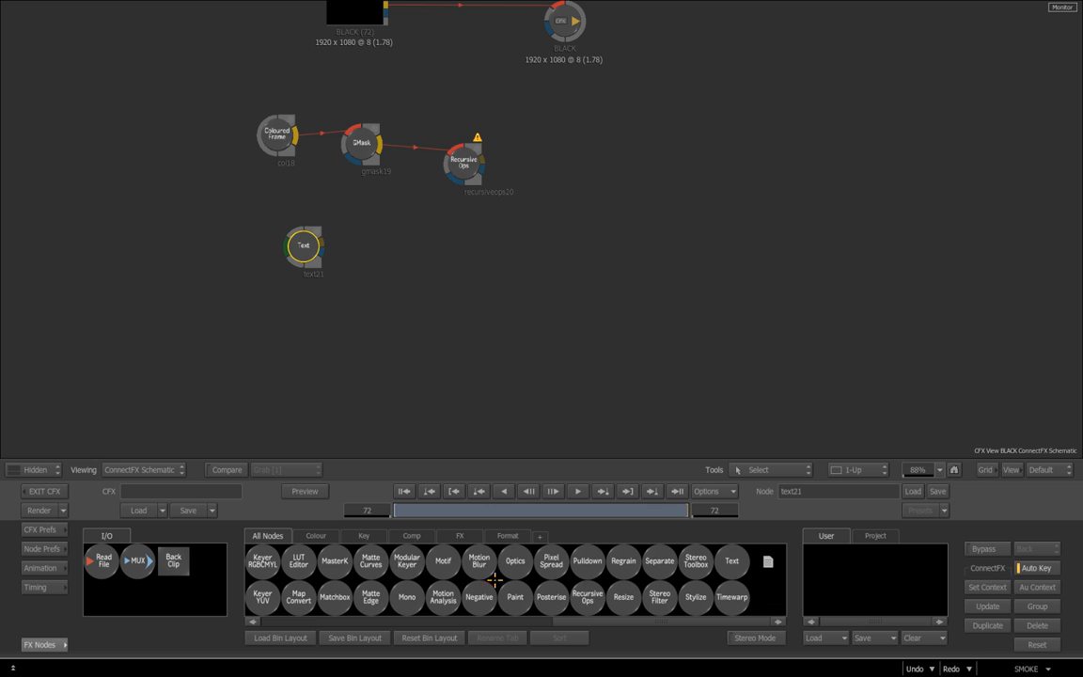
- Feed the text into a second Recursive Ops node and blend recursions with Max/Lighten
left_click(587, 596)
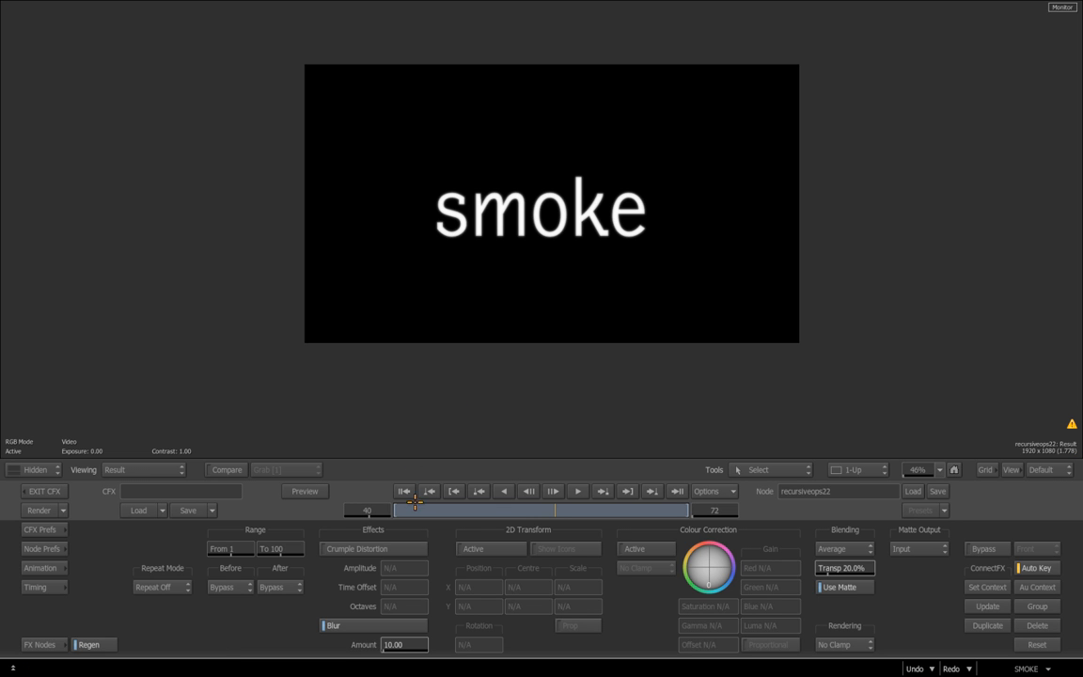
left_click(405, 491)
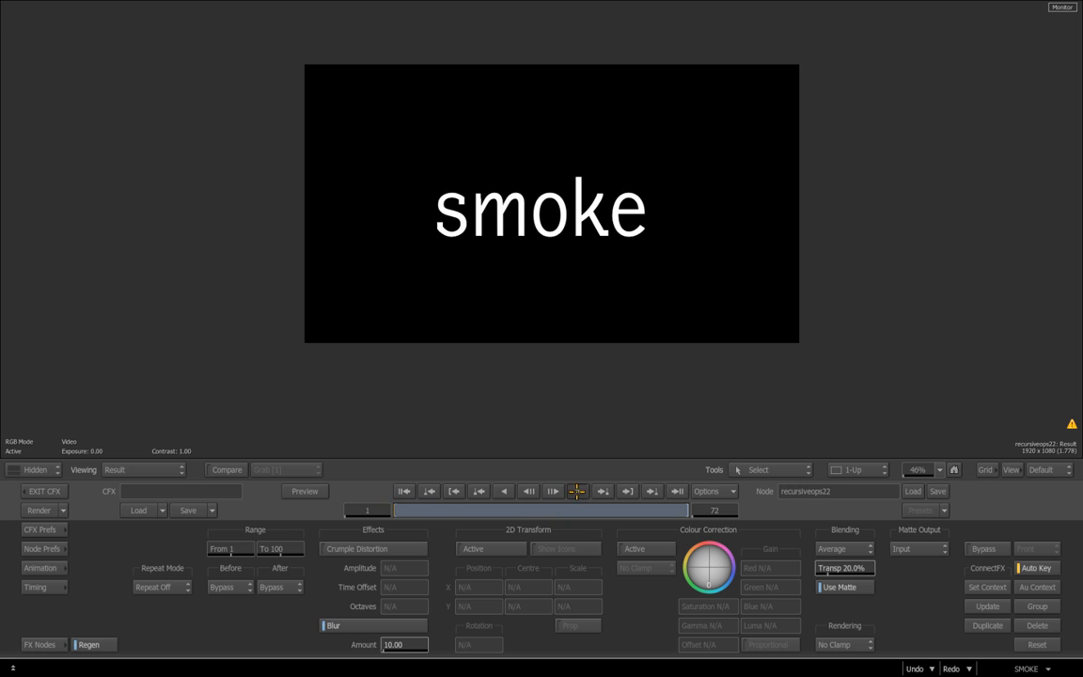
left_click(552, 491)
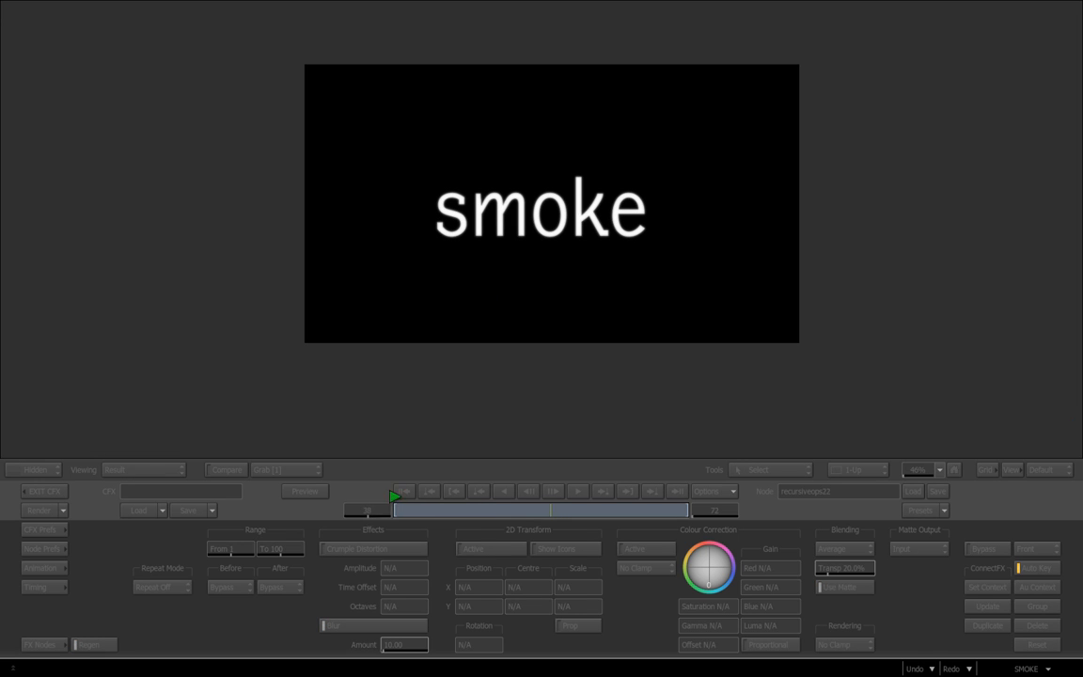
left_click(842, 549)
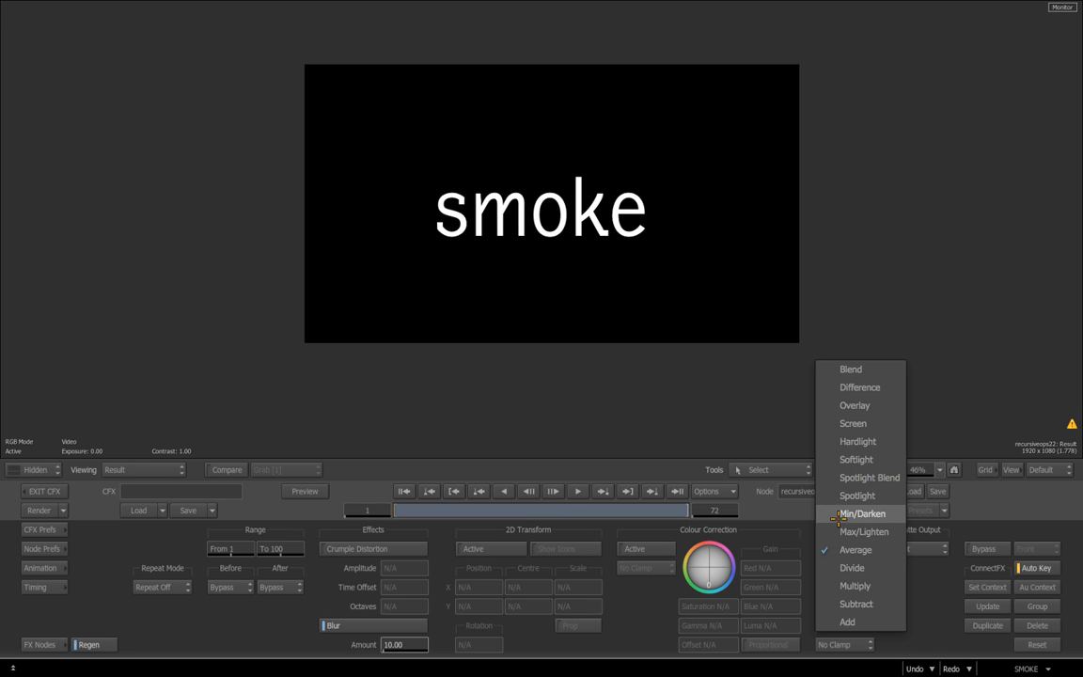
left_click(863, 530)
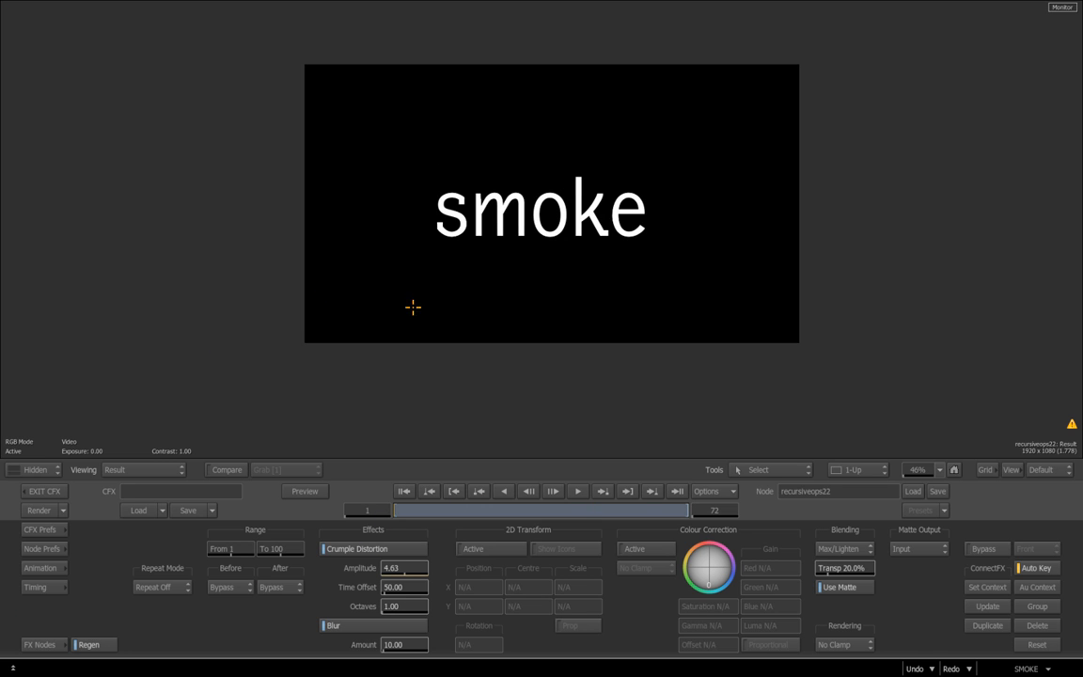
mouse_move(348, 342)
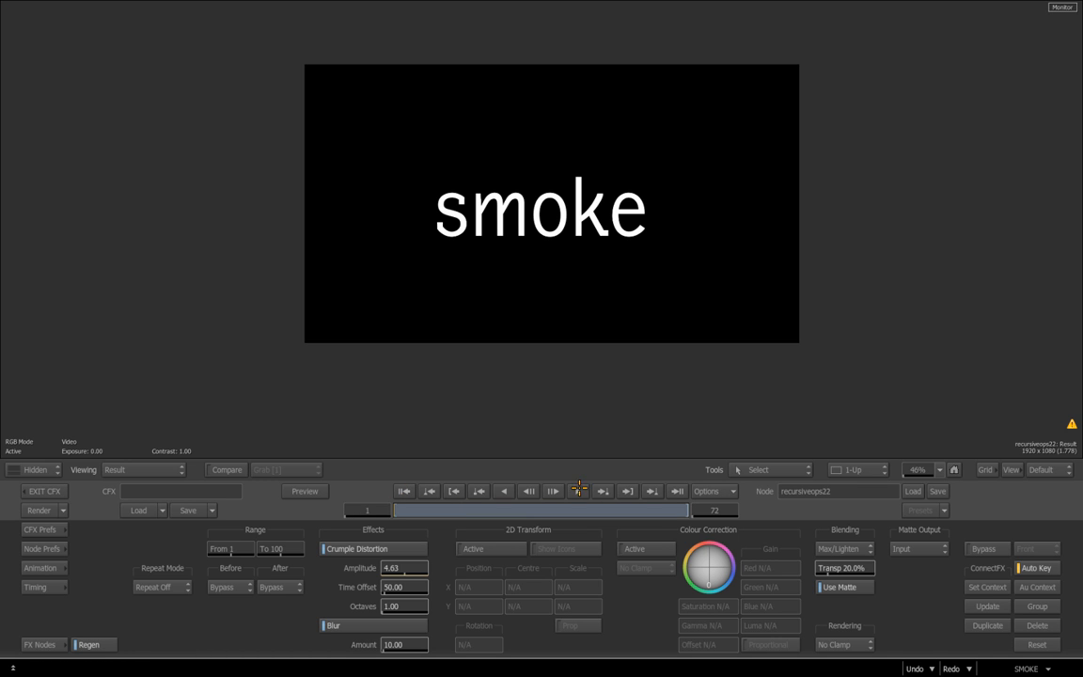
- Set the distortion amplitude to 2.00 and raise octaves to 4.00
left_click(553, 491)
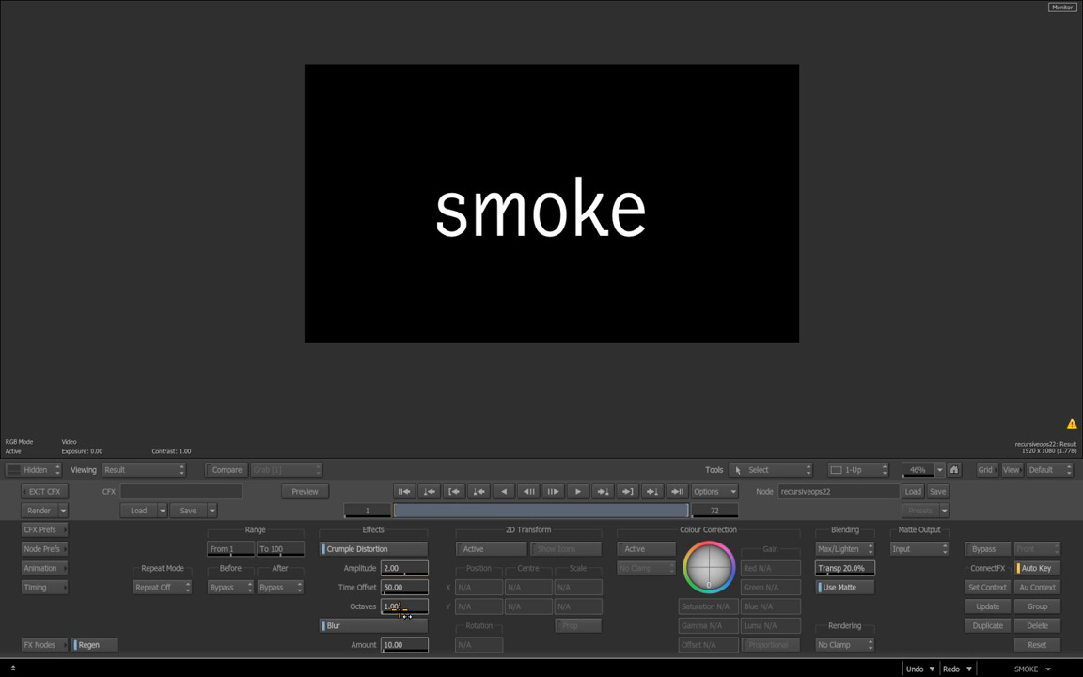
left_click_drag(402, 605, 452, 605)
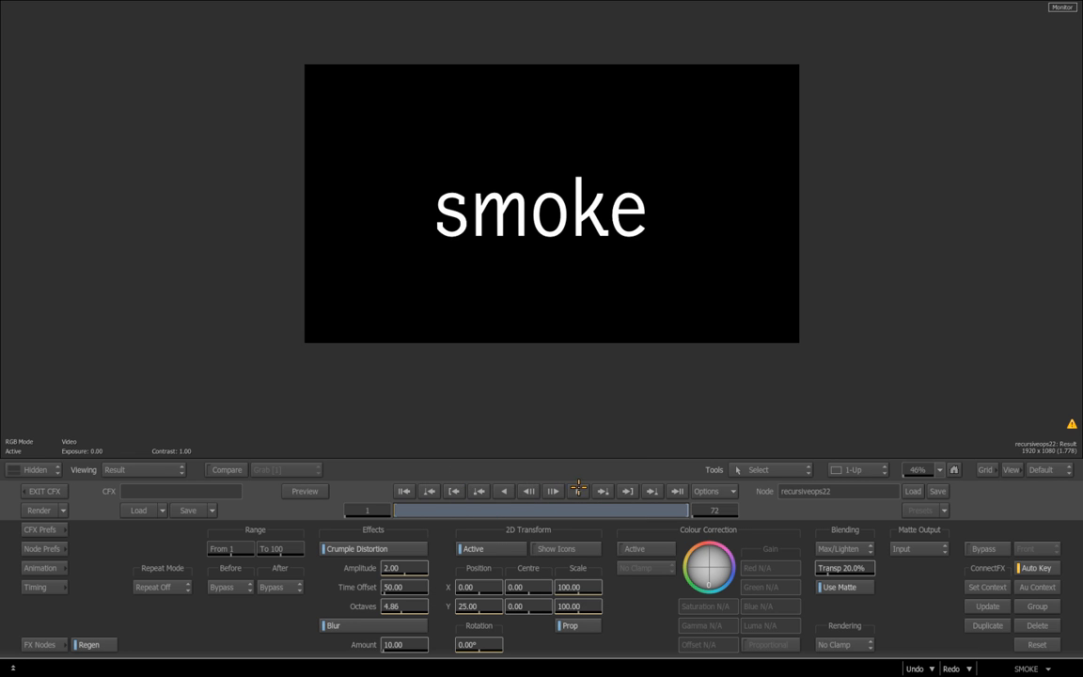
- Set amplitude 3.48, position Y 15, amount 11.12 and enable colour correction
left_click(553, 491)
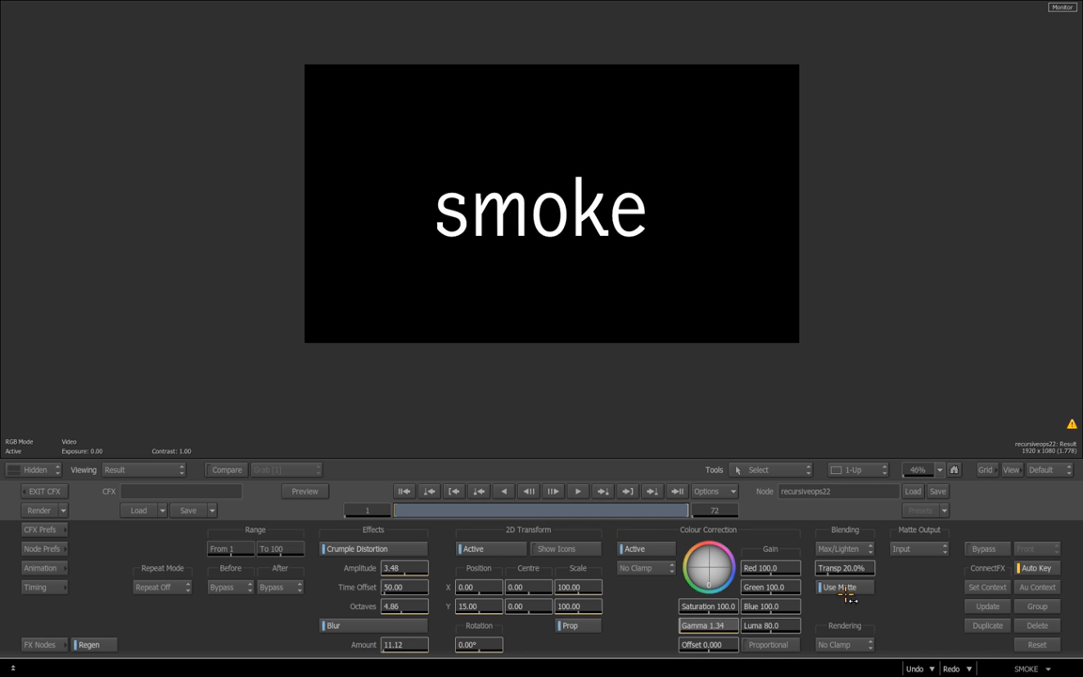
- Switch colour correction off again and return amplitude to 2.00
left_click(577, 491)
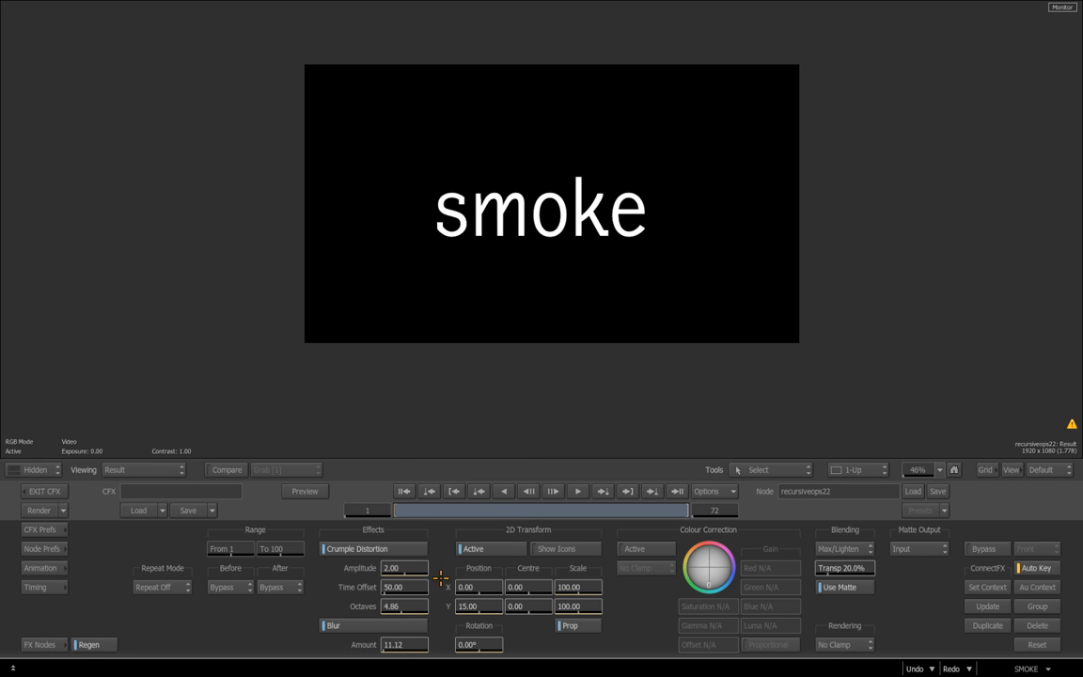
- Raise distortion amplitude to 7.22 with position X and Y at 50 so the smoke drifts off
left_click(467, 605)
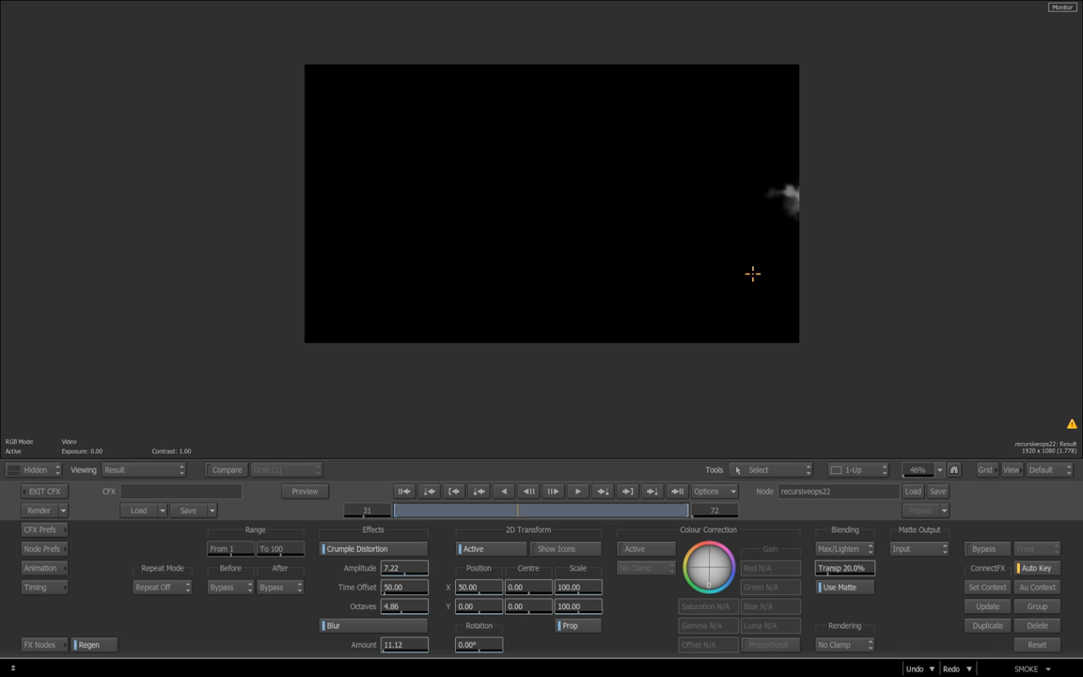
mouse_move(542, 312)
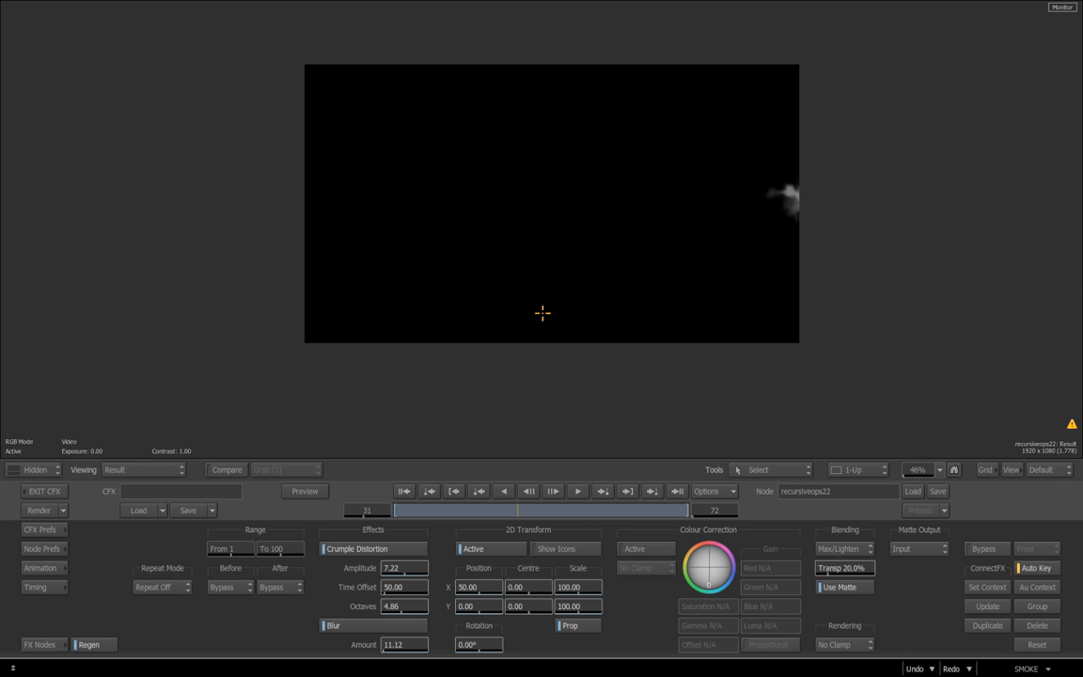
mouse_move(369, 358)
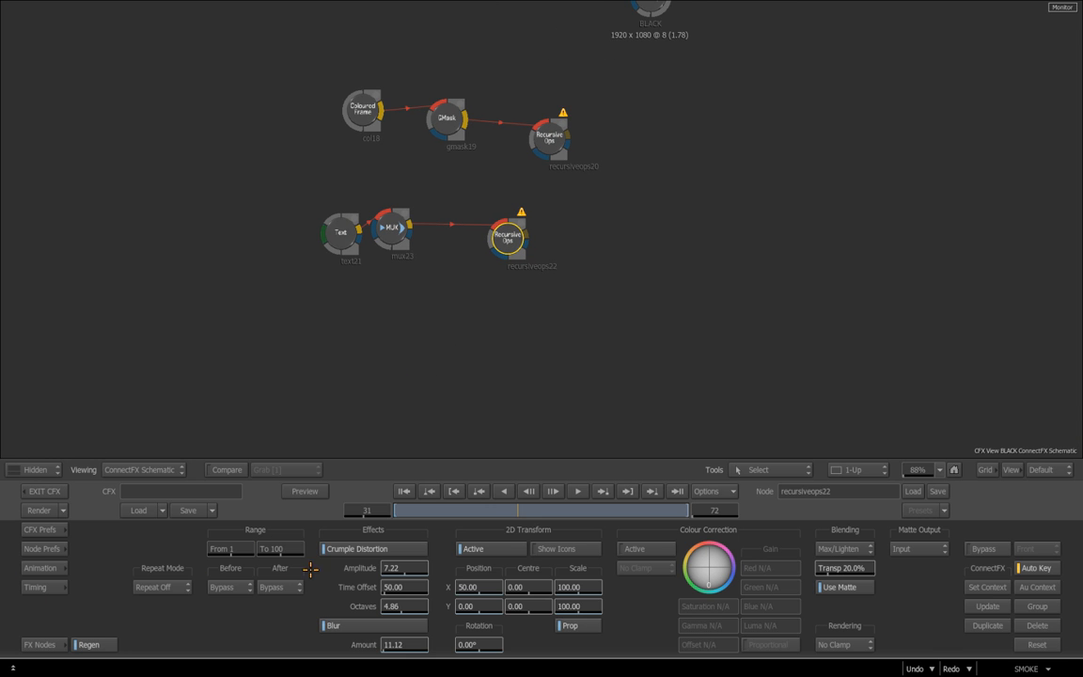
- Paint a wavy white brush stroke across the bottom of the frame in the Paint node
left_click(40, 644)
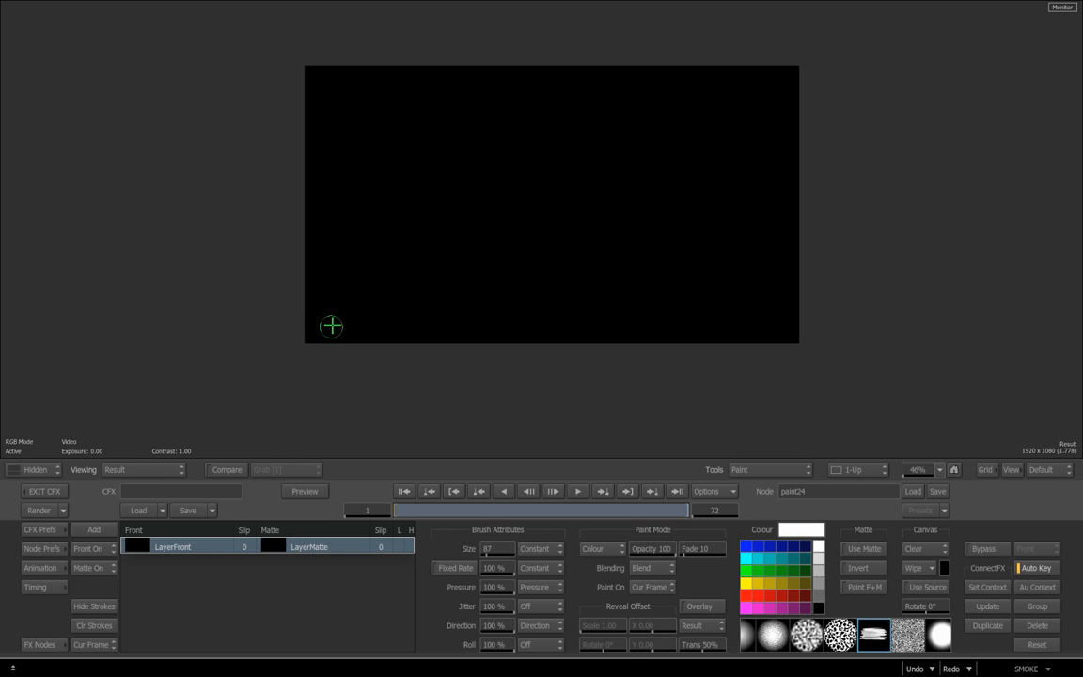
left_click_drag(331, 327, 624, 312)
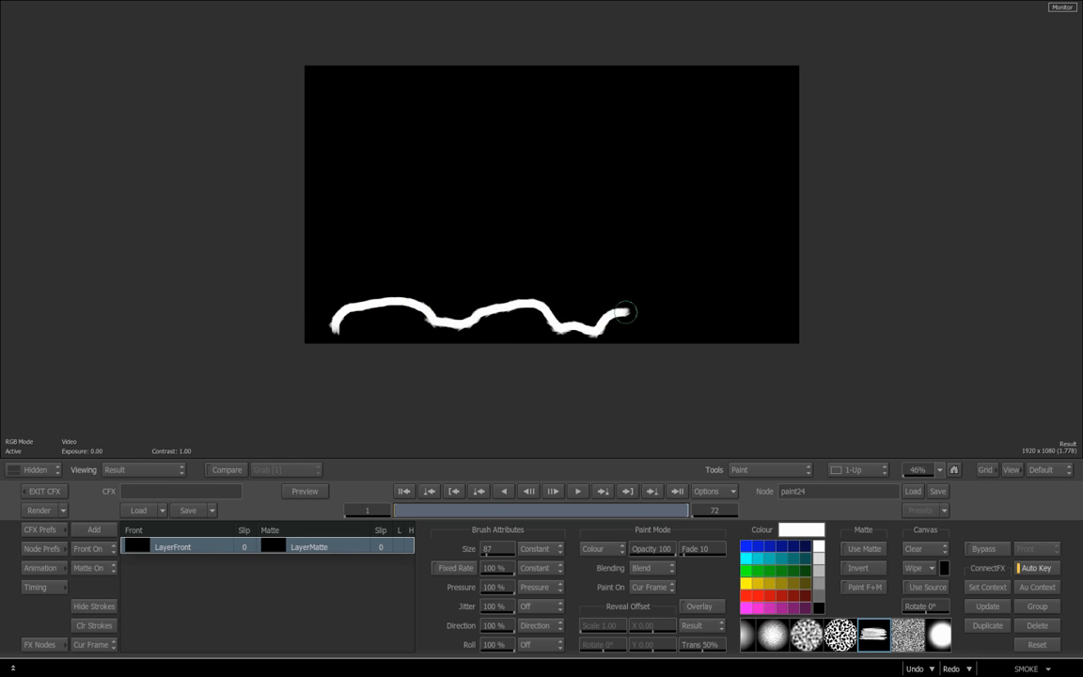
left_click_drag(624, 312, 781, 323)
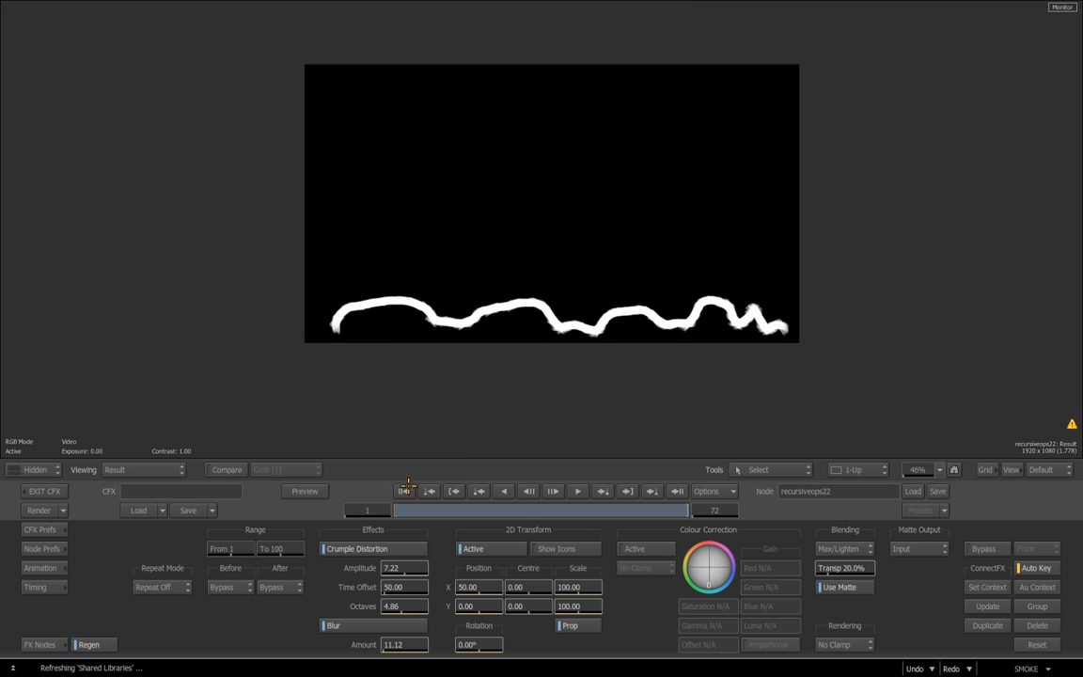
mouse_move(451, 540)
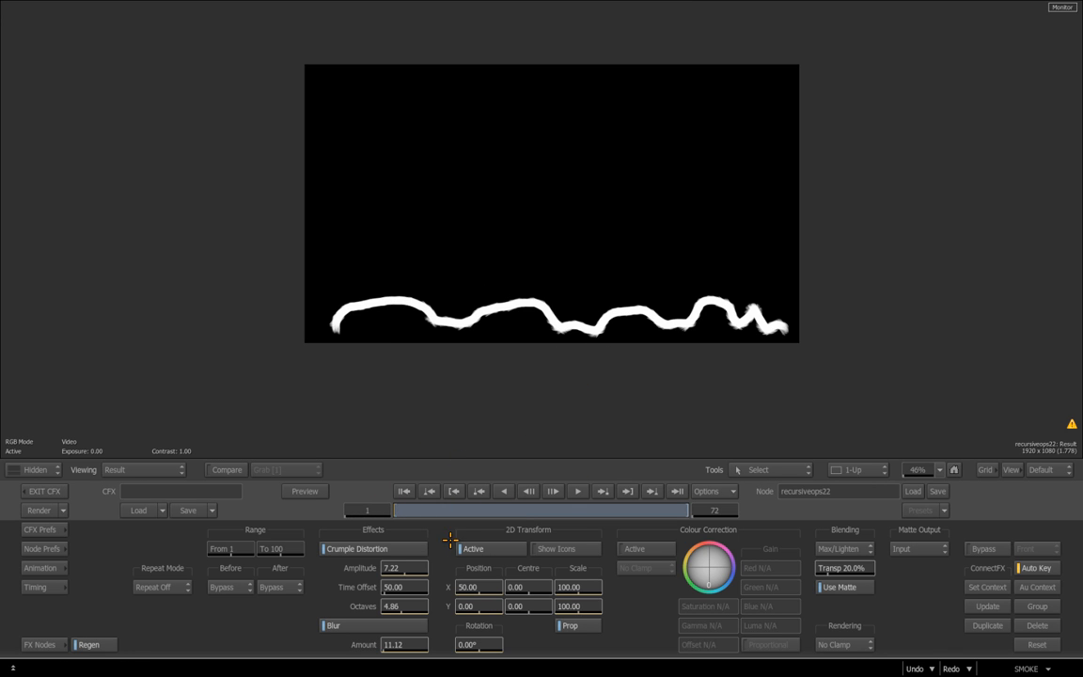
mouse_move(429, 595)
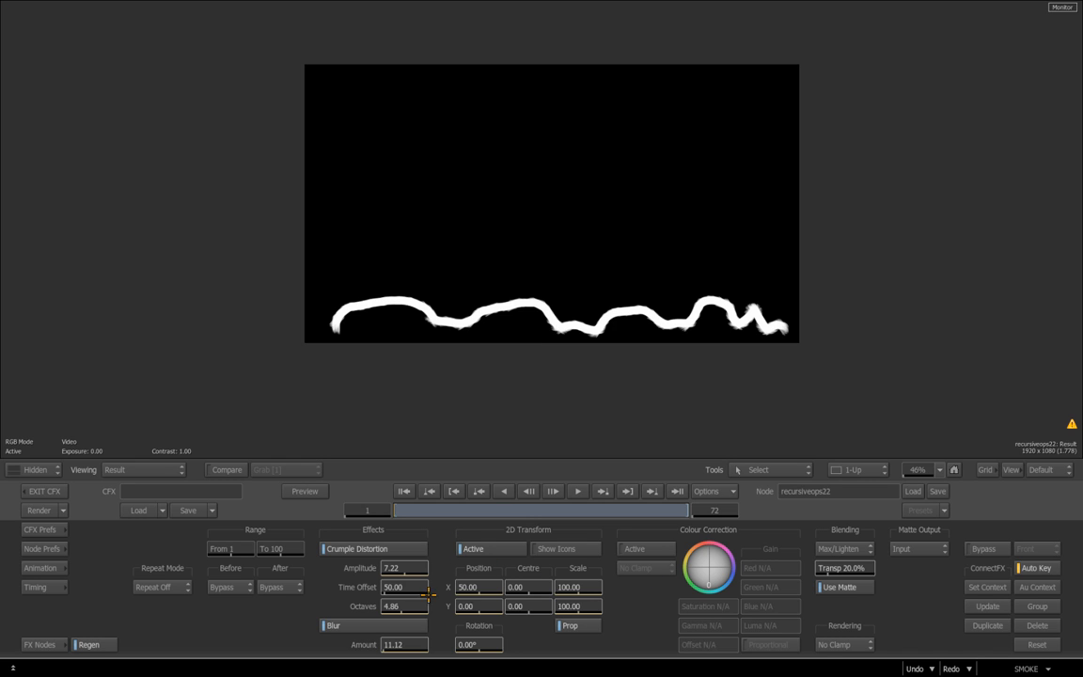
- Reset 2D Transform Position X to 0.00 and turn Colour Correction Active on
left_click(403, 587)
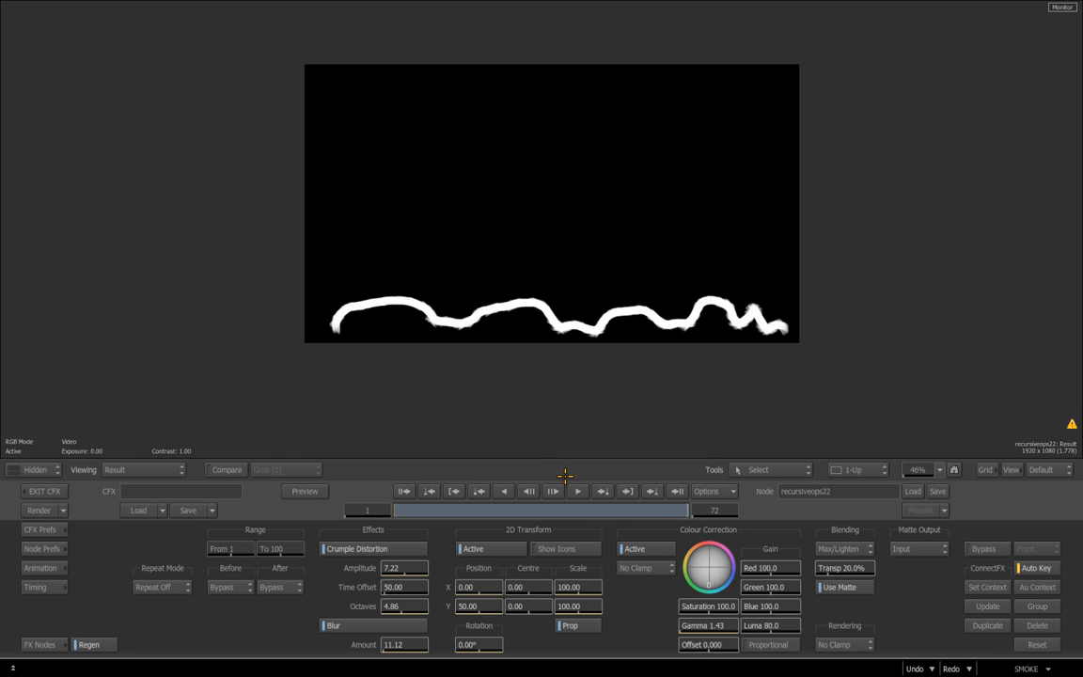
- Raise Colour Correction Gain to 145.5 on Red, Green, Blue and Luma
left_click(578, 491)
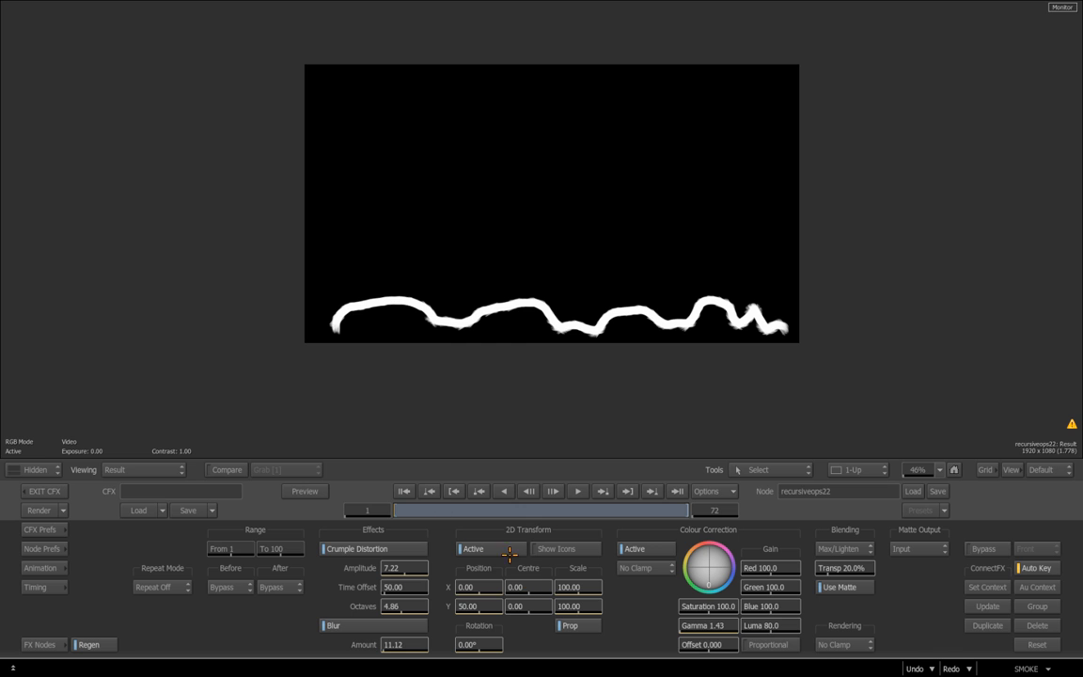
left_click(577, 491)
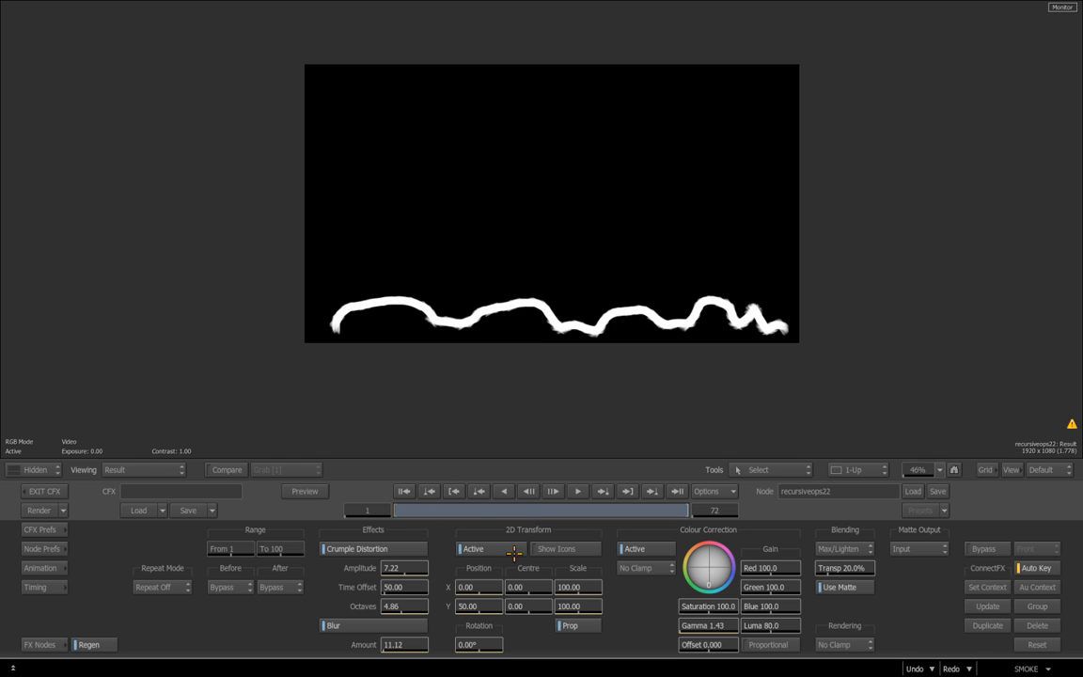
mouse_move(771, 624)
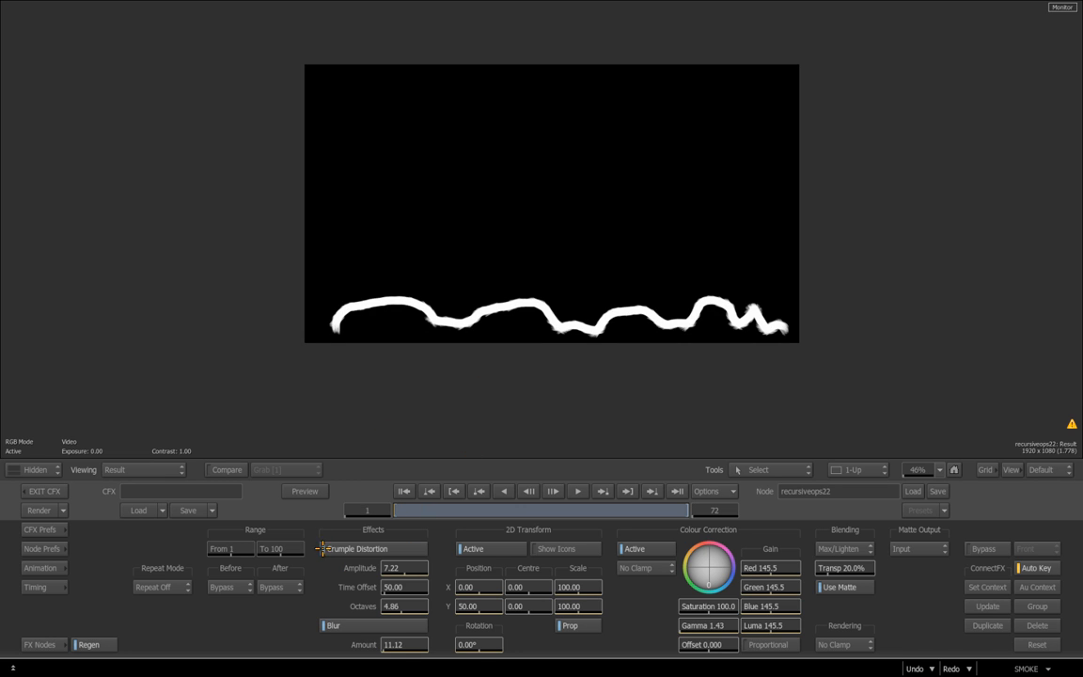
left_click(323, 549)
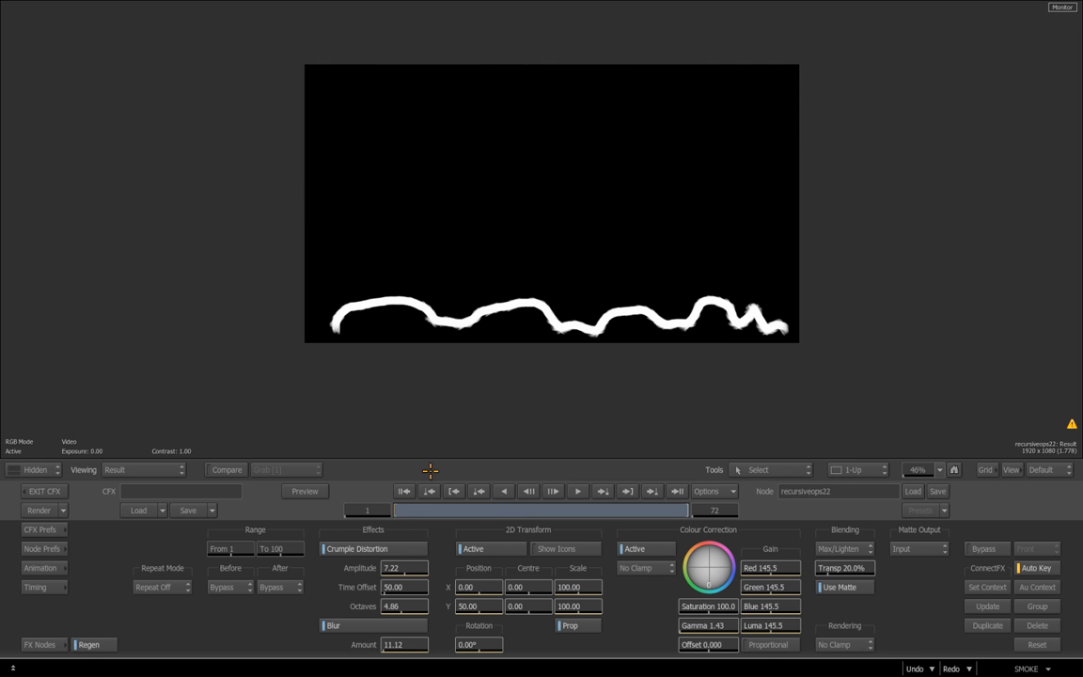
mouse_move(474, 331)
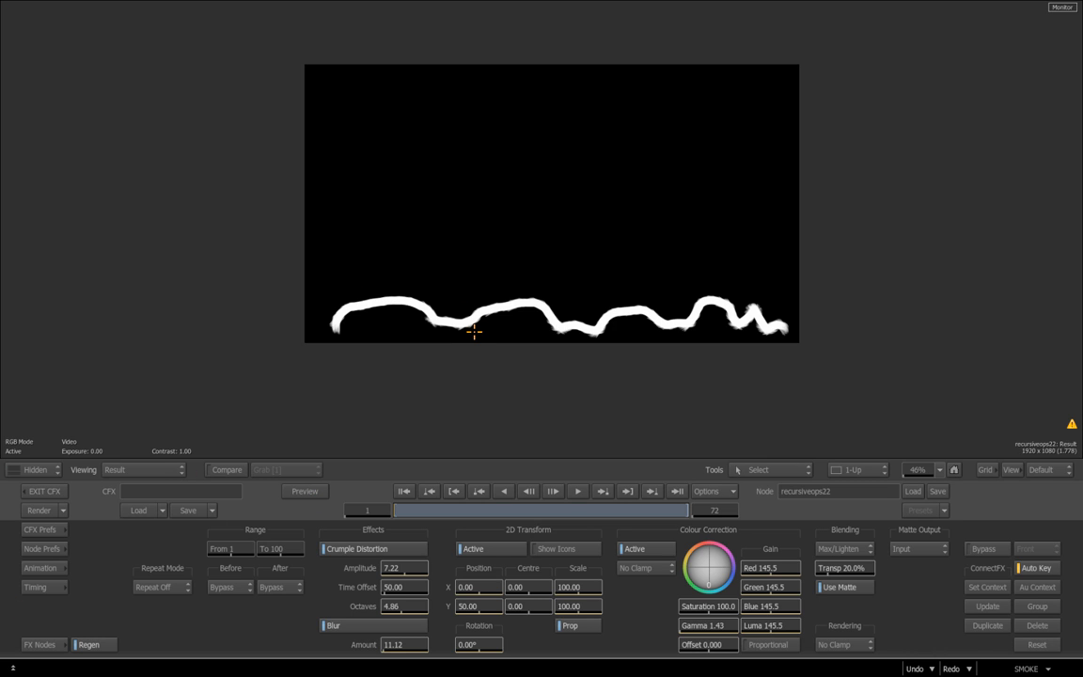
mouse_move(522, 358)
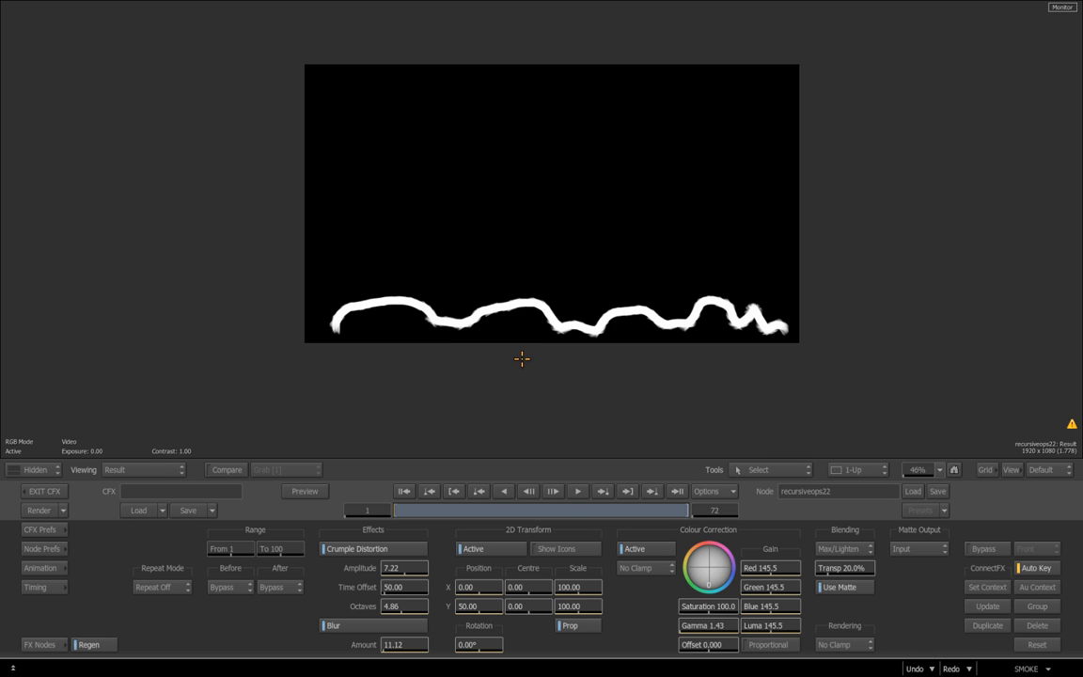
mouse_move(500, 387)
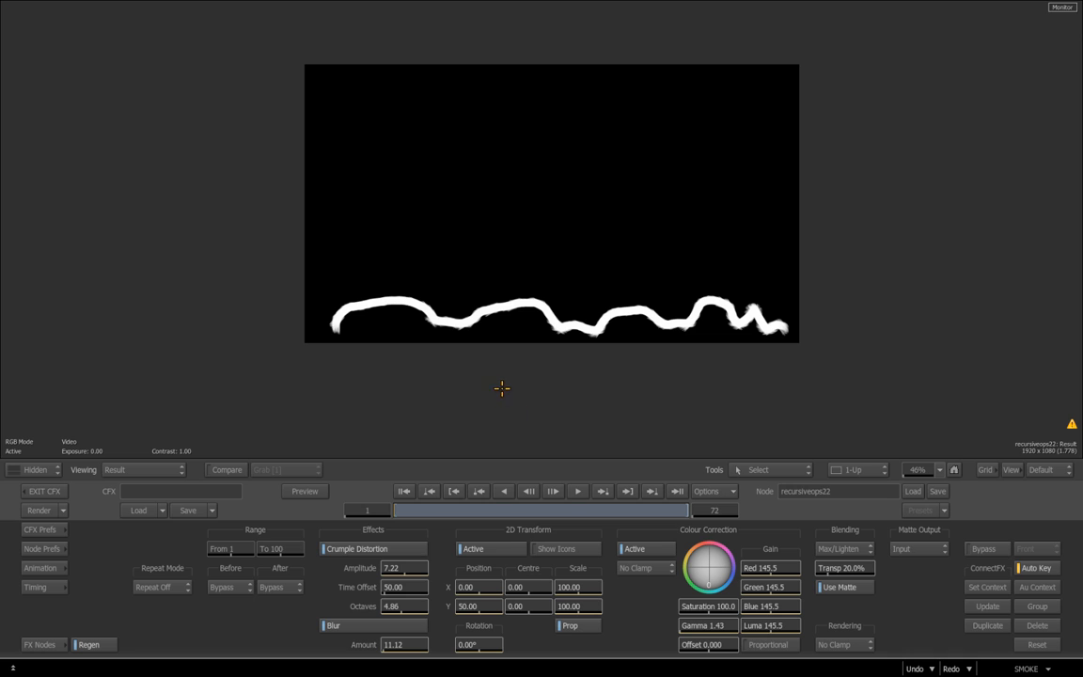
mouse_move(504, 376)
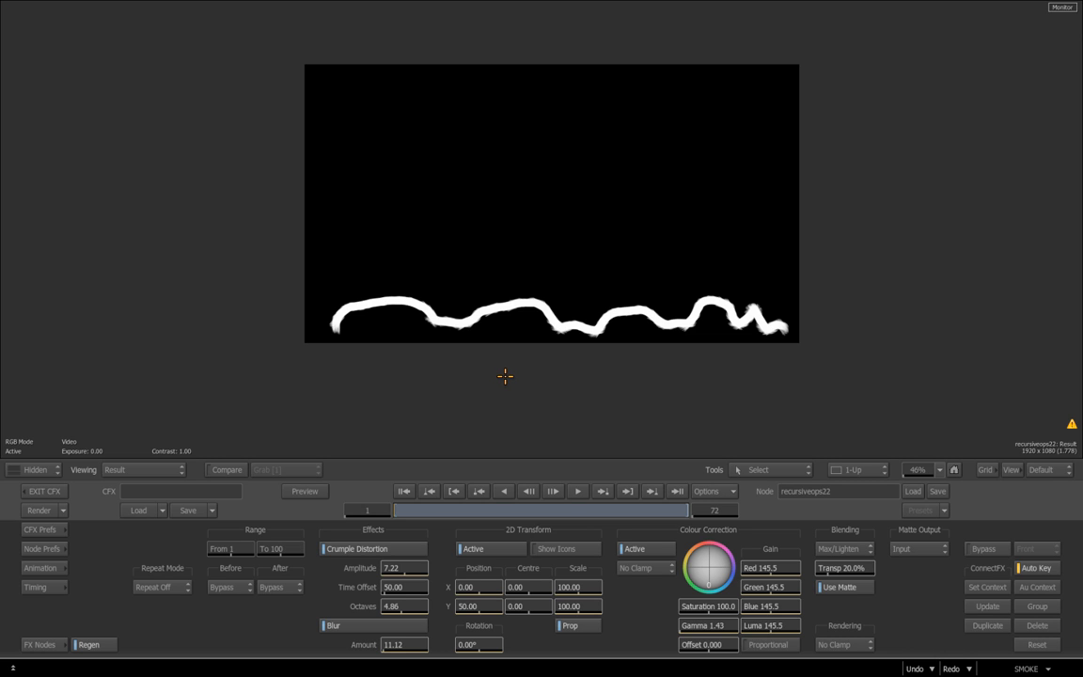